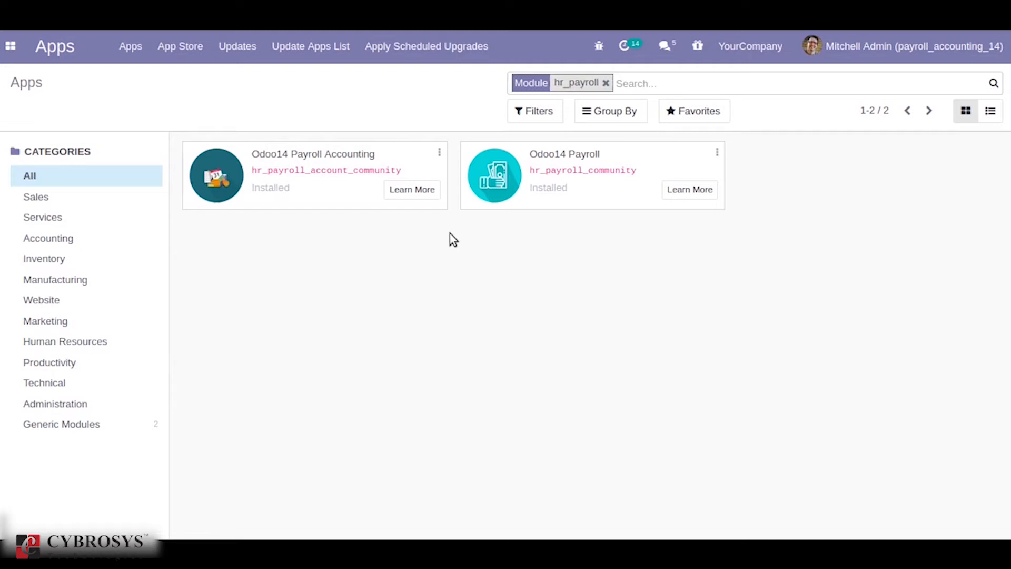
mouse_move(159, 100)
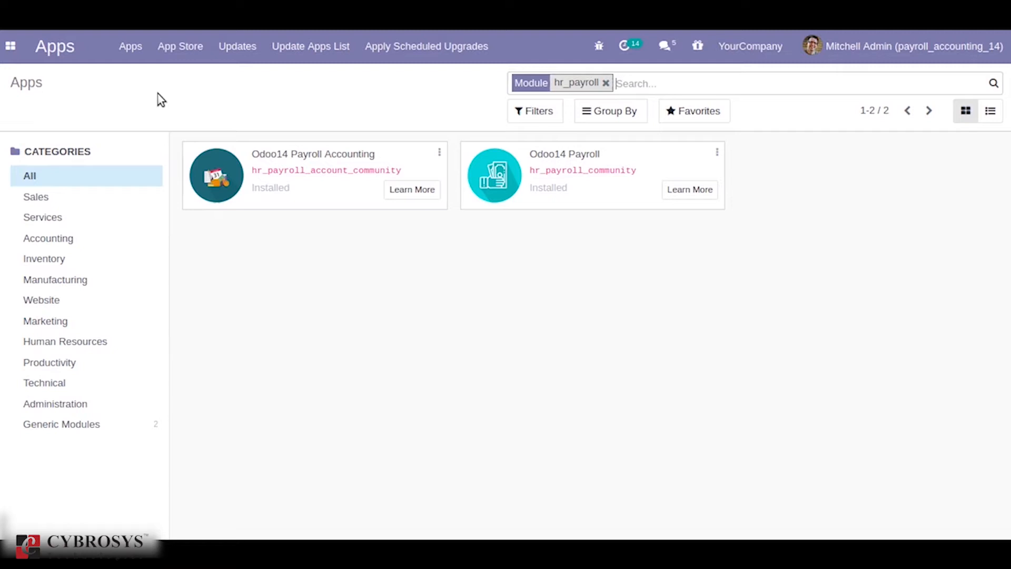
Step: Launch Payroll from the app menu to reach the empty Employee Payslips list
click(10, 46)
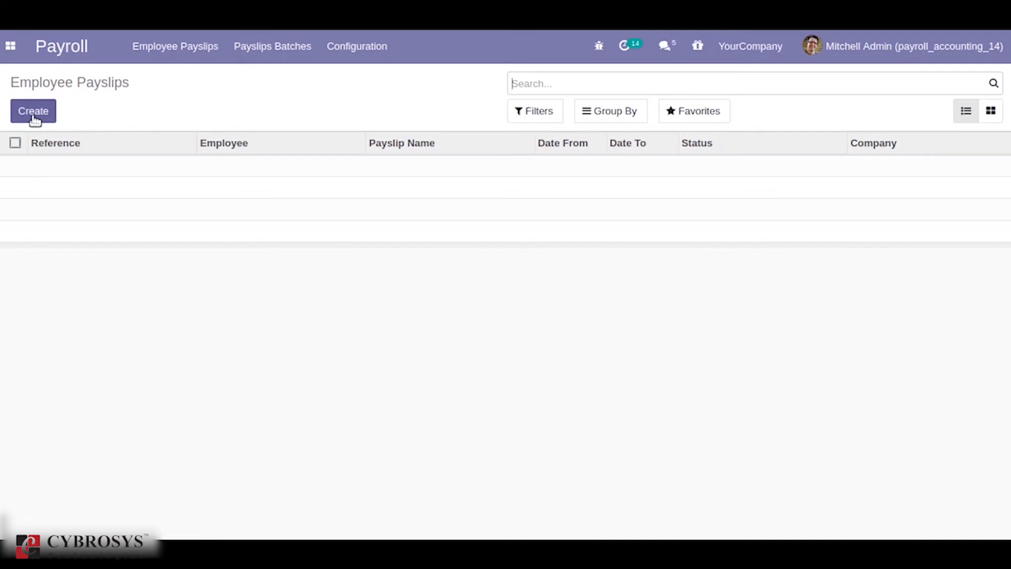
Step: Start a new payslip and view its accounting information, showing the Miscellaneous Operations salary journal
click(32, 111)
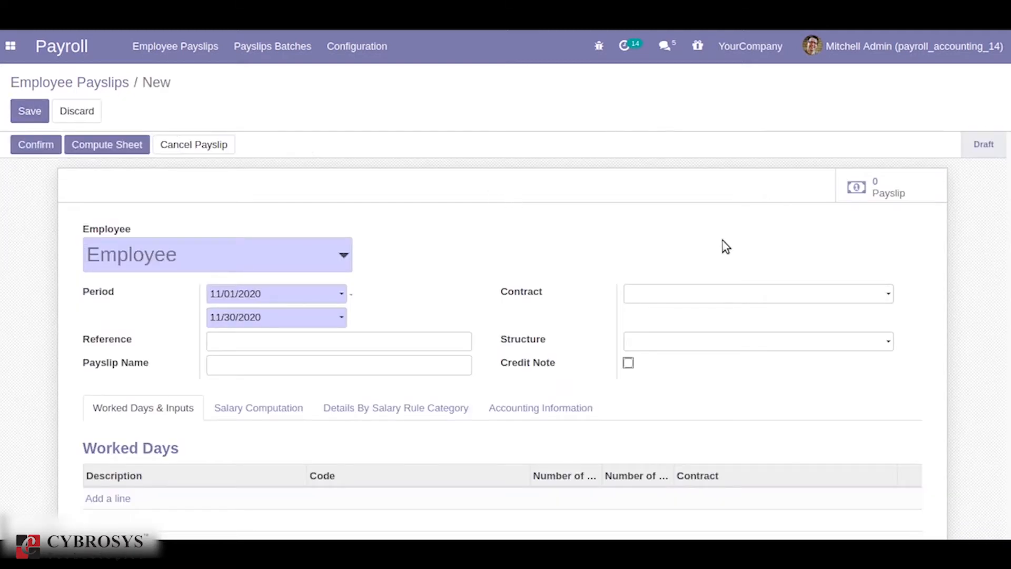
click(540, 408)
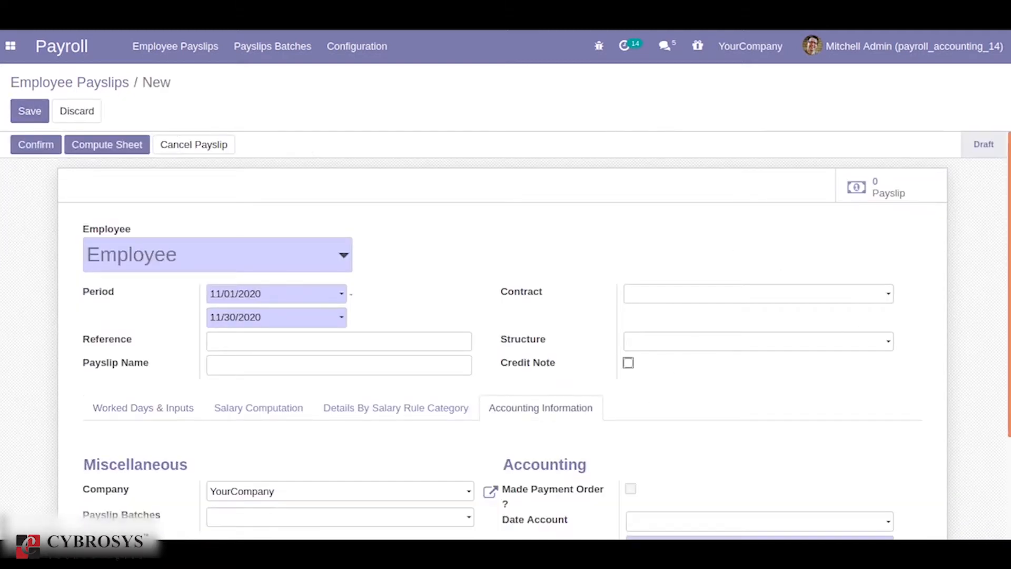
scroll(down, 3)
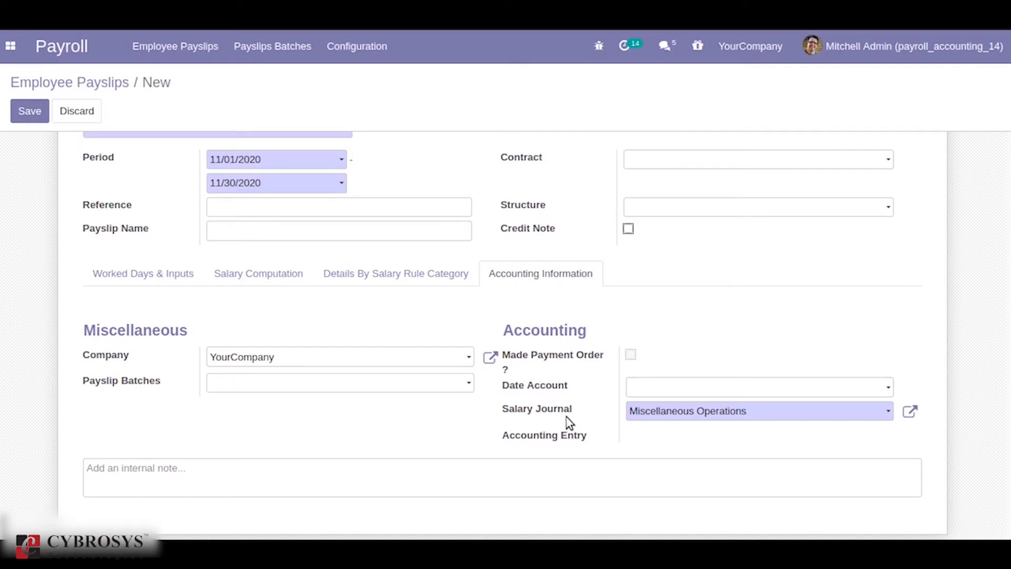
mouse_move(588, 449)
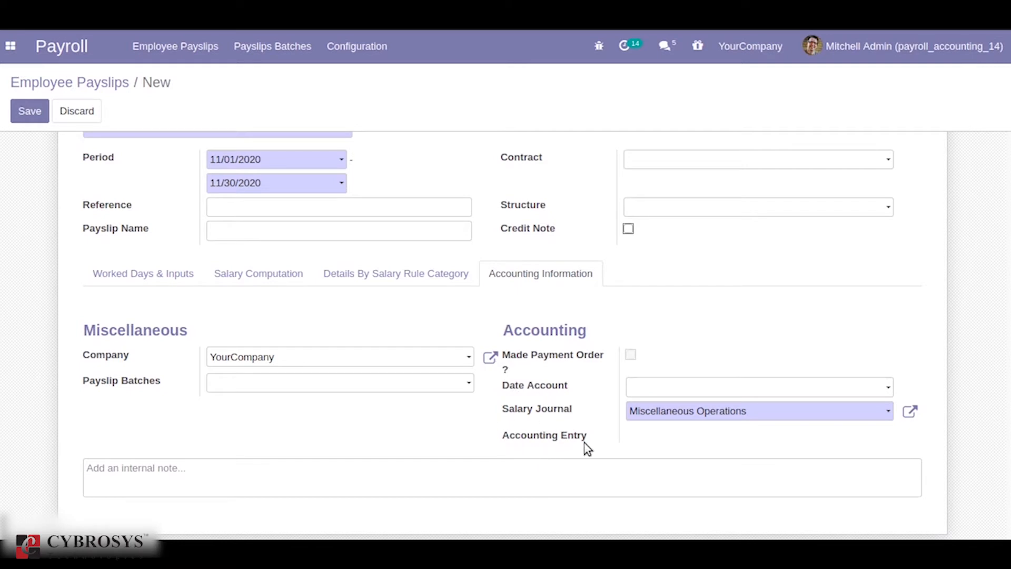
mouse_move(693, 308)
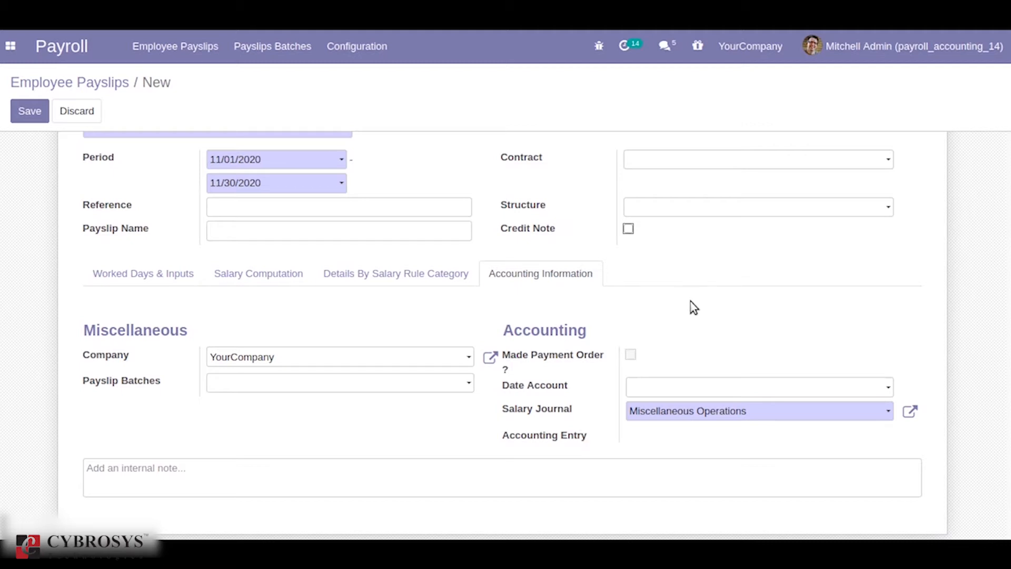
mouse_move(737, 341)
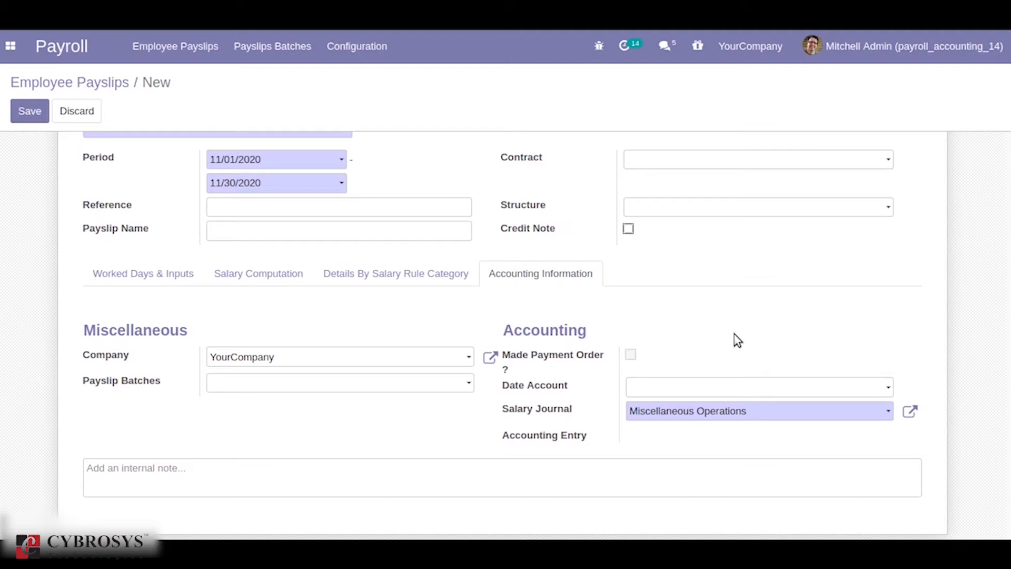
mouse_move(357, 46)
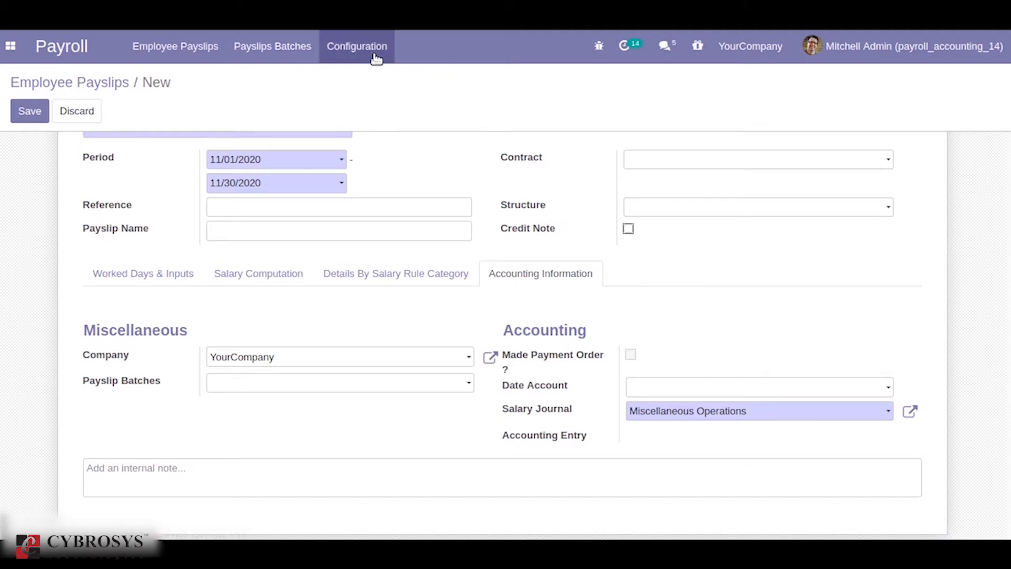
Step: Inspect the Basic Salary rule's accounts: debit 210100 Salary Expense, credit 100201 Bank
click(357, 46)
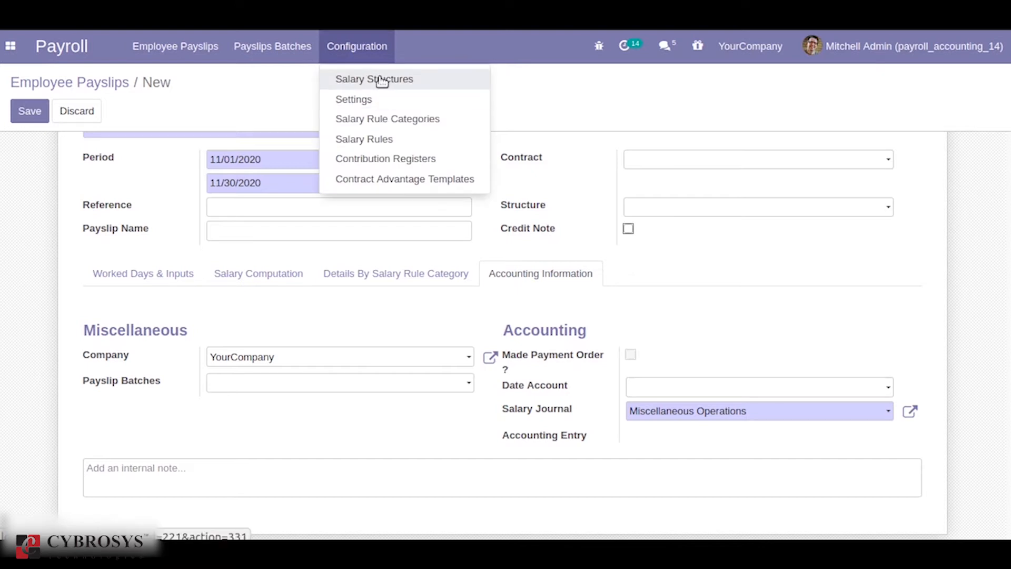
click(374, 79)
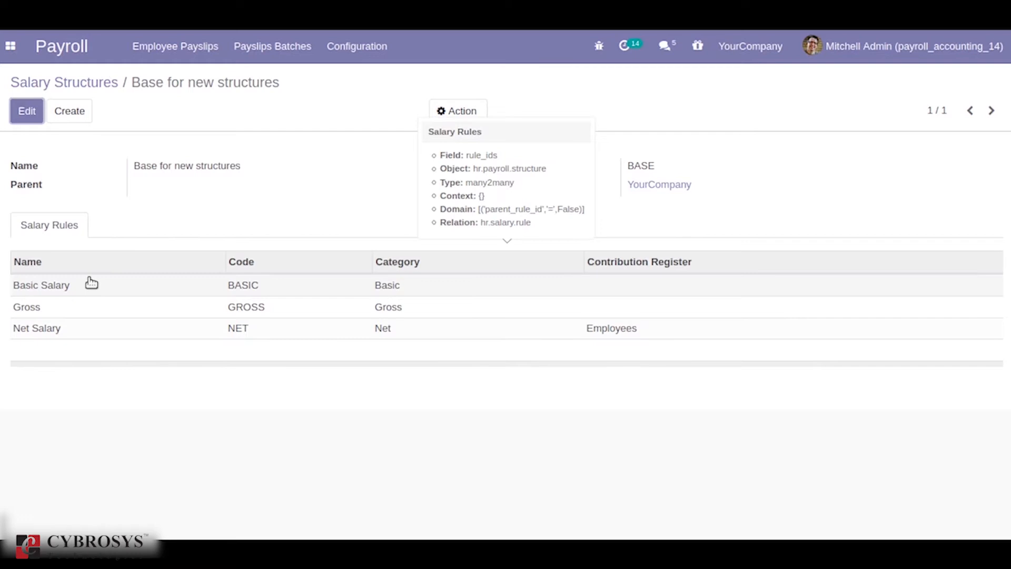
click(41, 285)
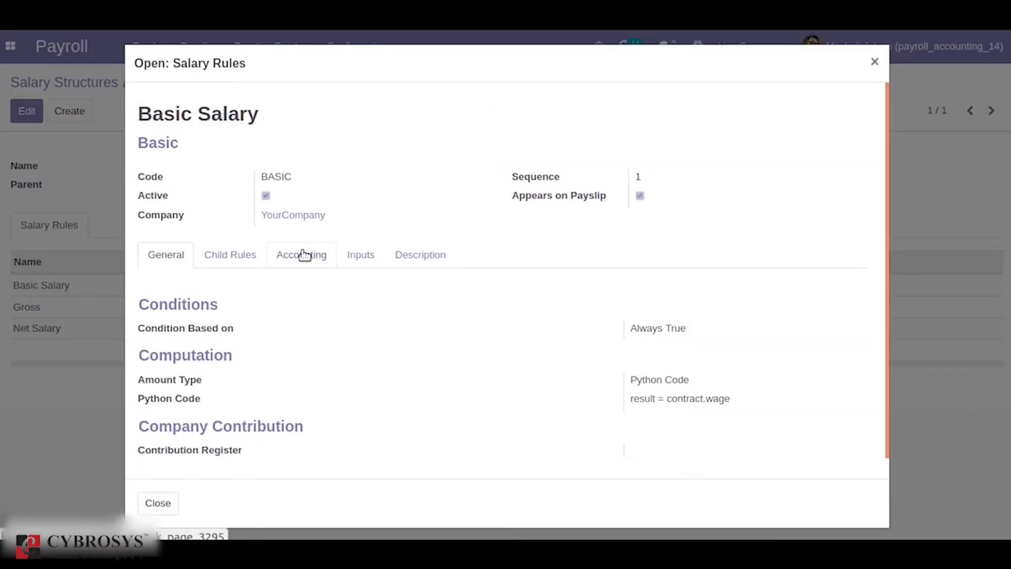
click(301, 254)
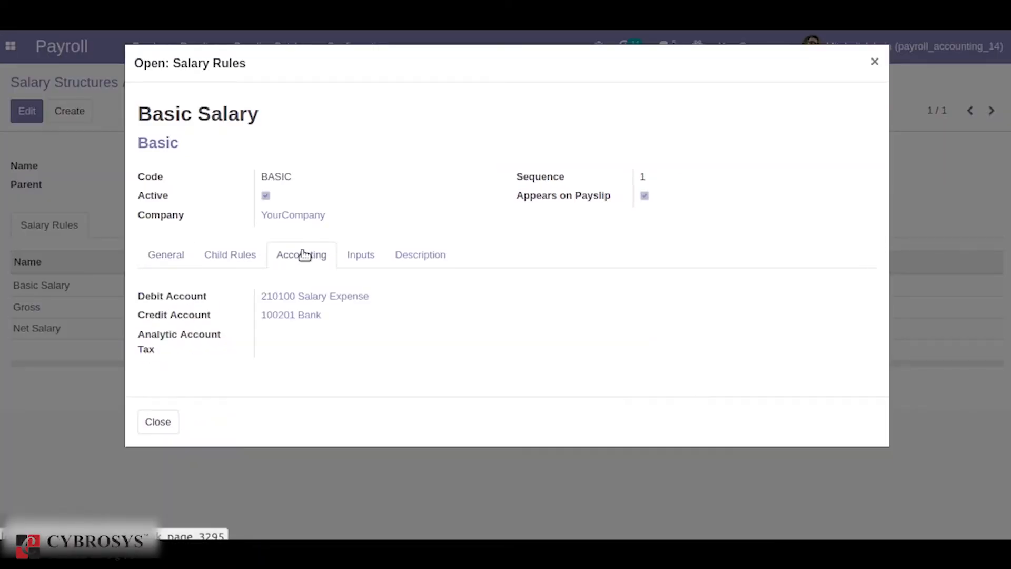
mouse_move(210, 300)
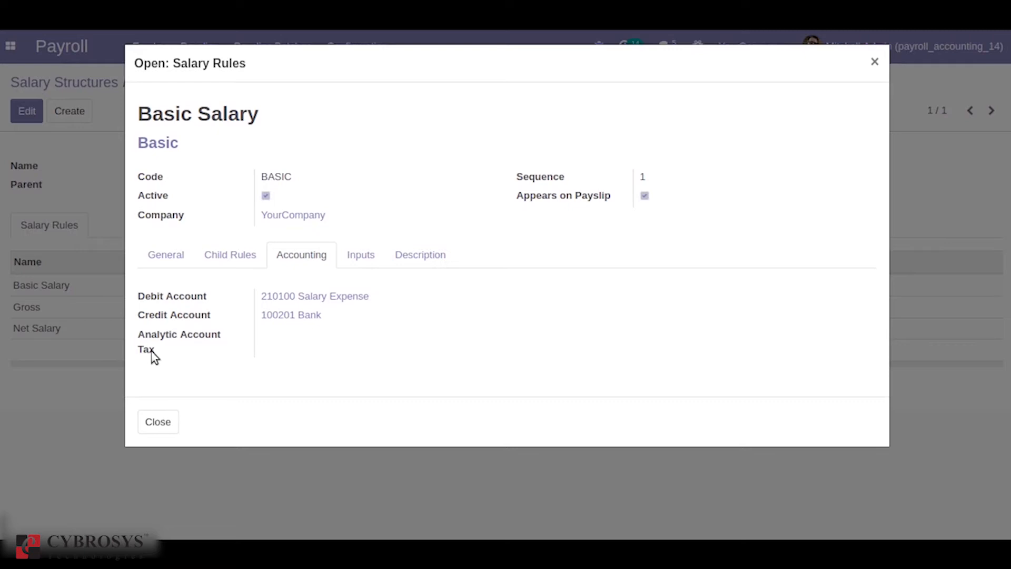
mouse_move(331, 343)
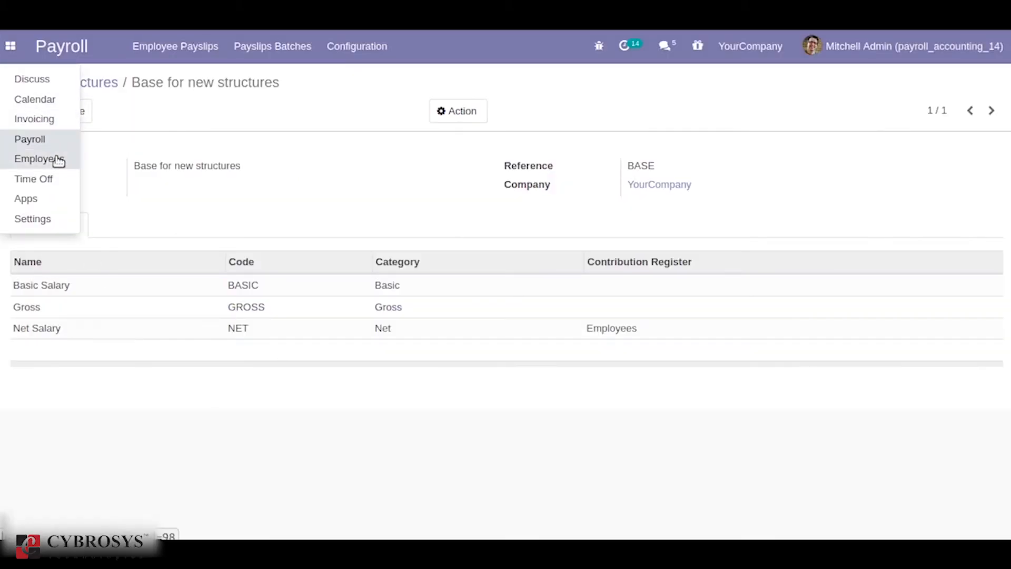
Step: Review Abigail Peterson's contract and its empty salary journal, then return to Payroll
click(39, 159)
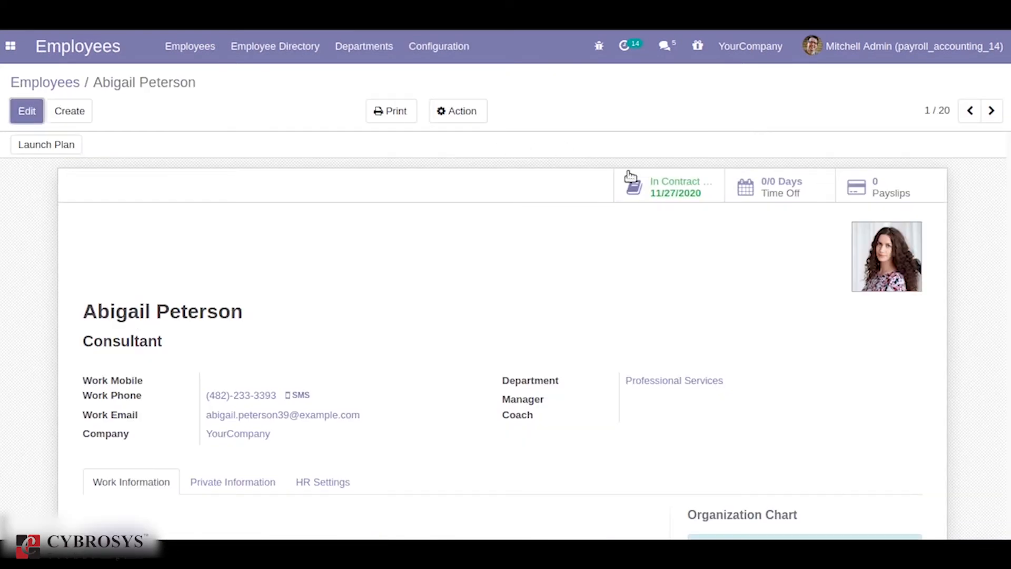
click(669, 185)
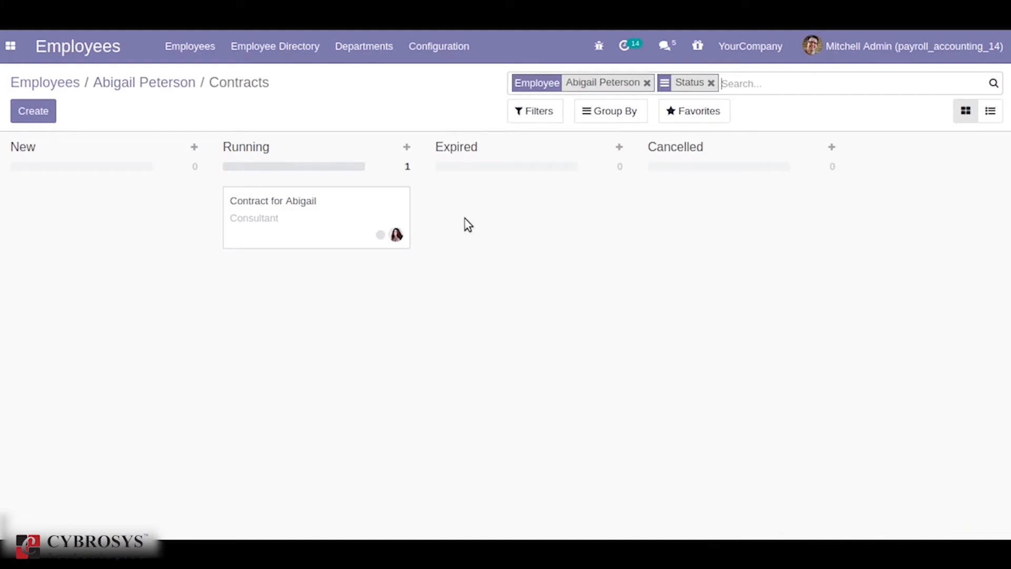
click(272, 200)
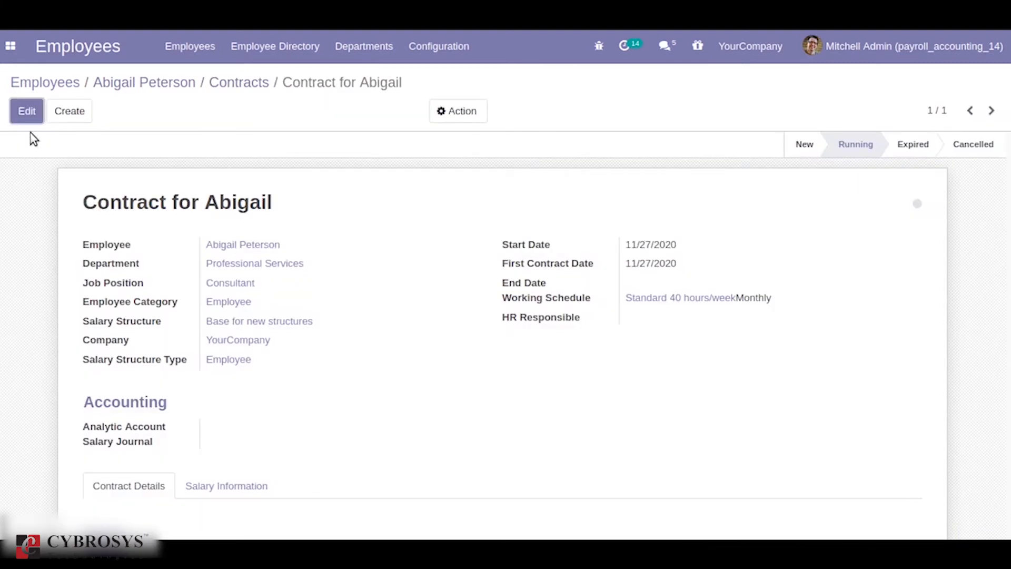
click(26, 111)
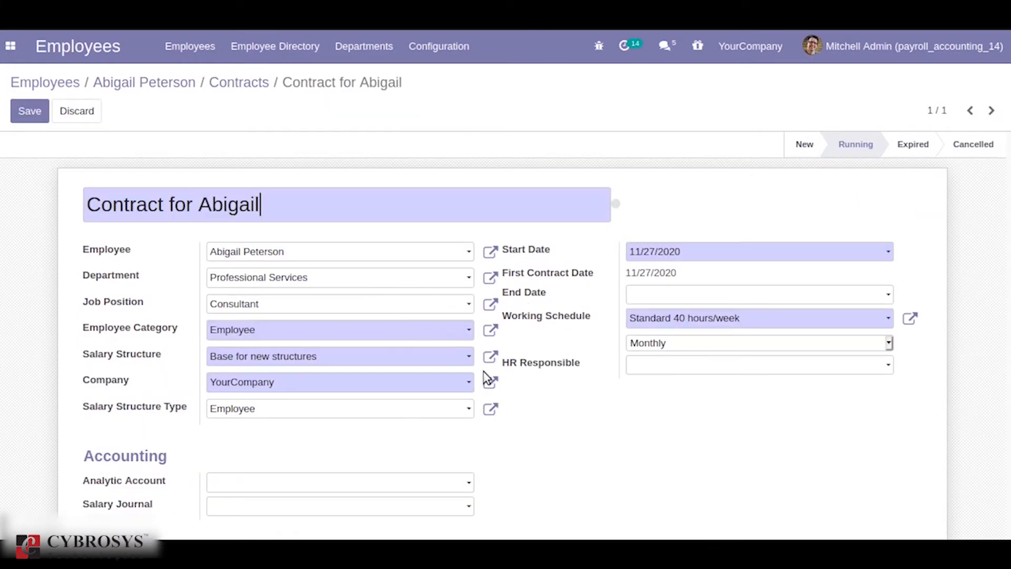
scroll(down, 3)
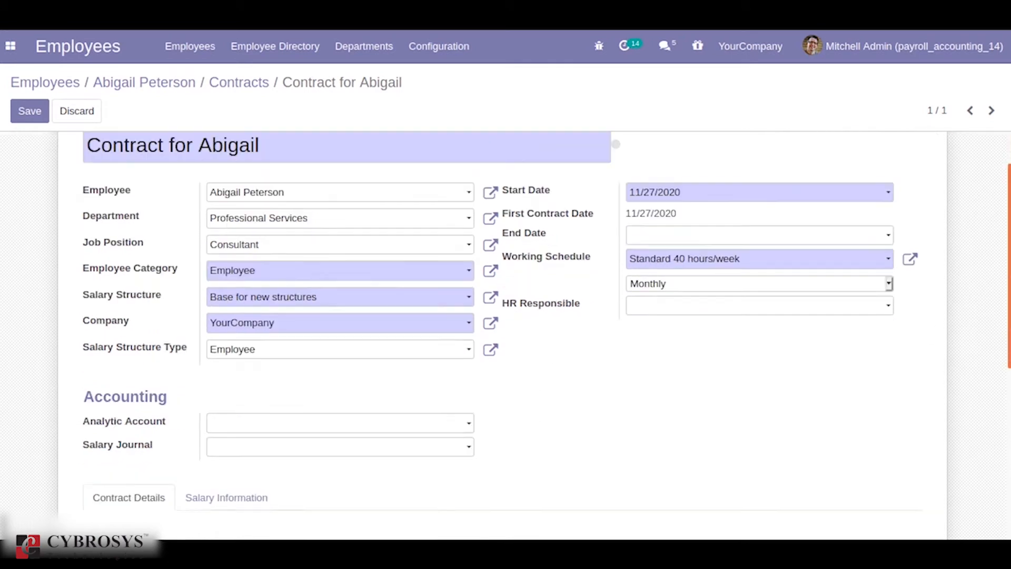
scroll(down, 3)
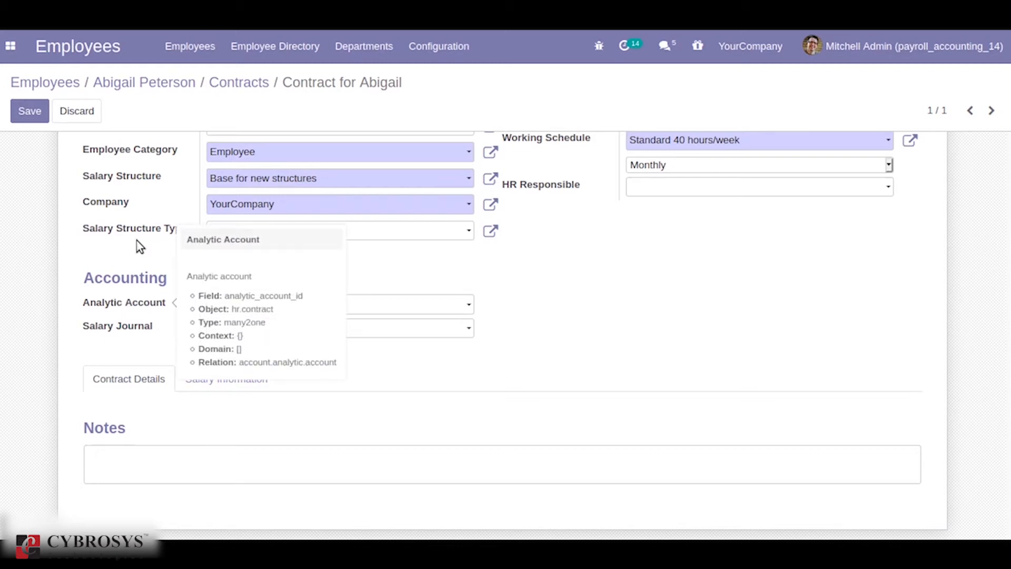
click(10, 46)
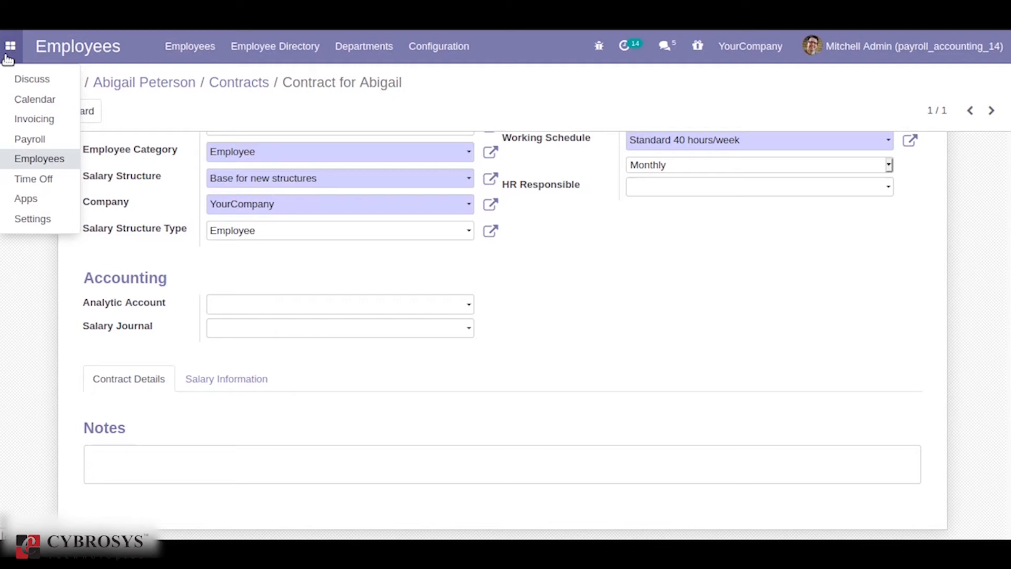
click(29, 139)
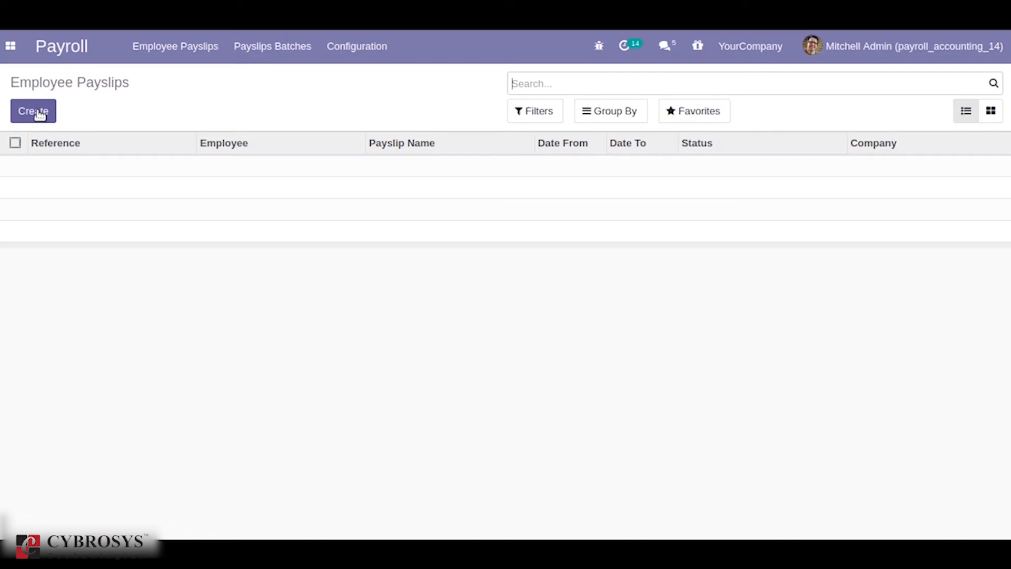
click(33, 110)
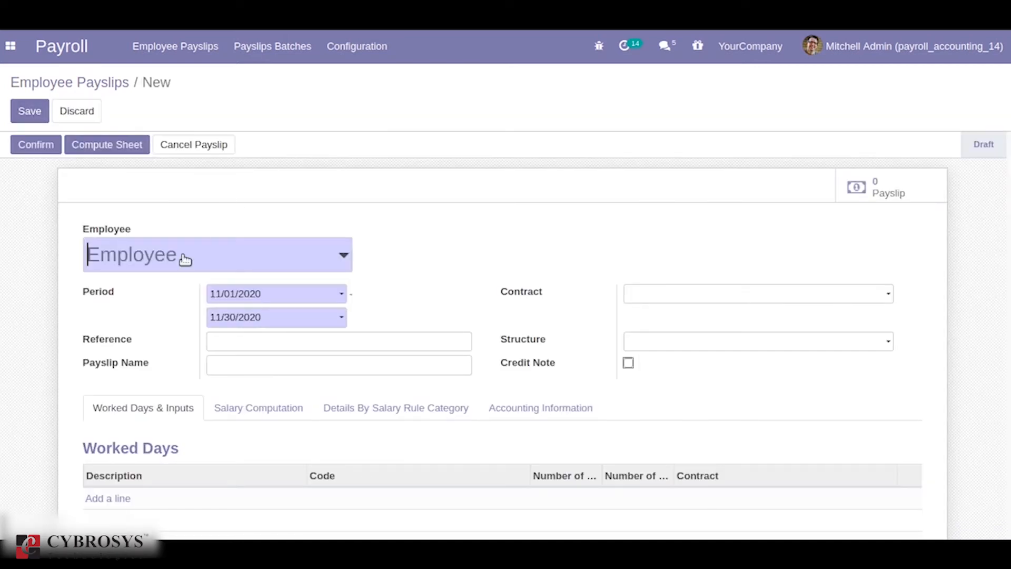
click(216, 254)
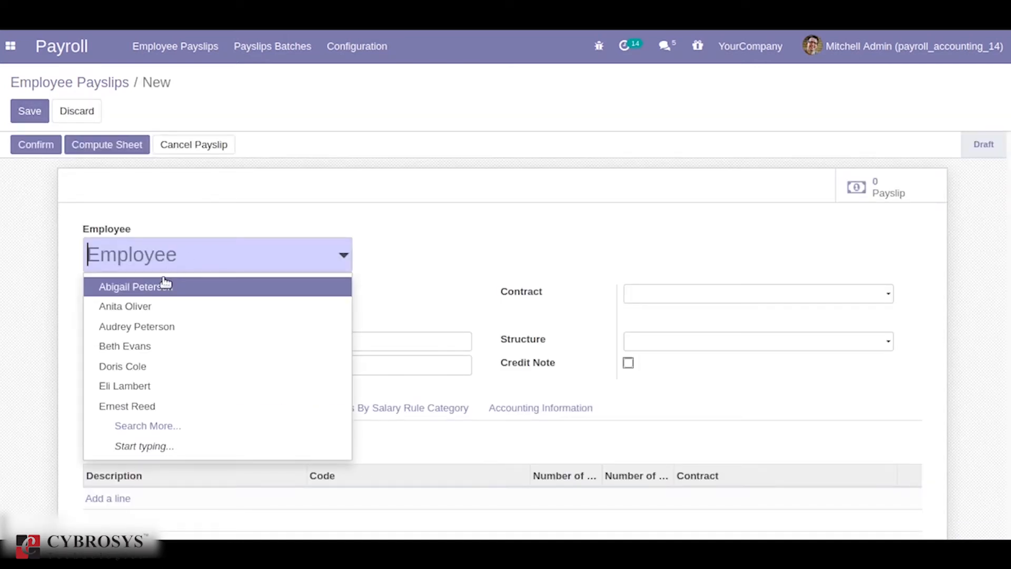
click(126, 305)
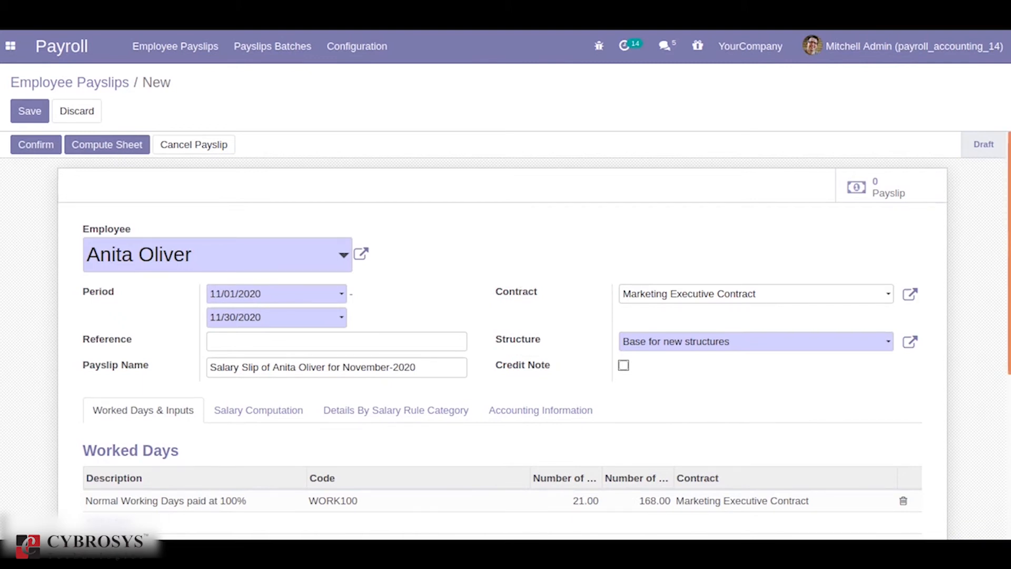
scroll(down, 3)
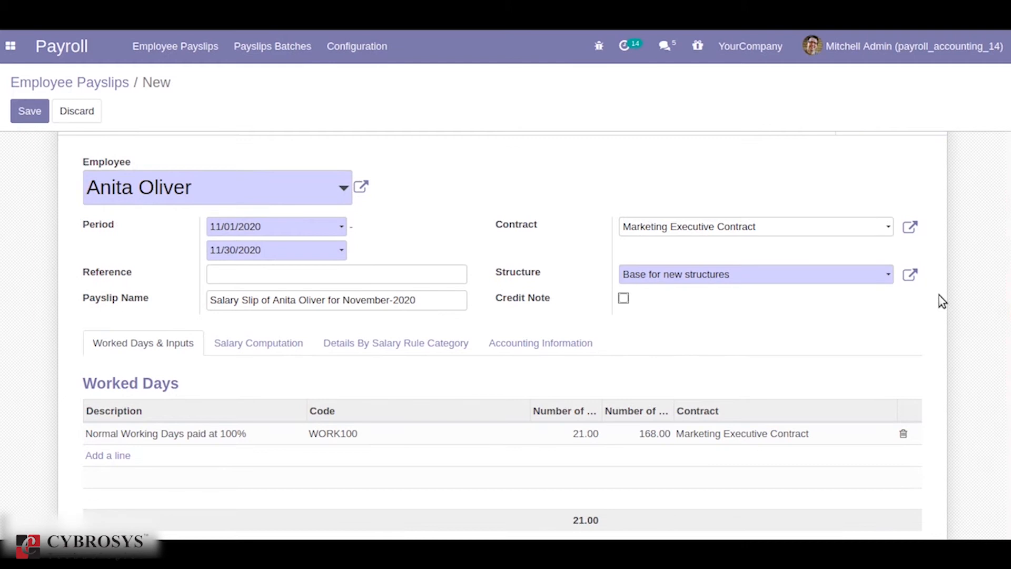
click(29, 112)
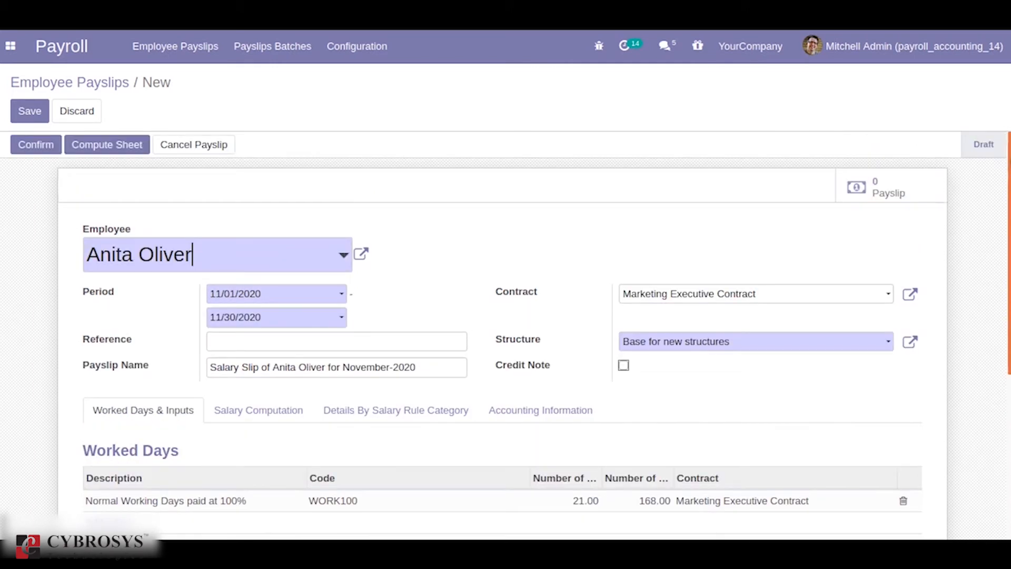
click(106, 144)
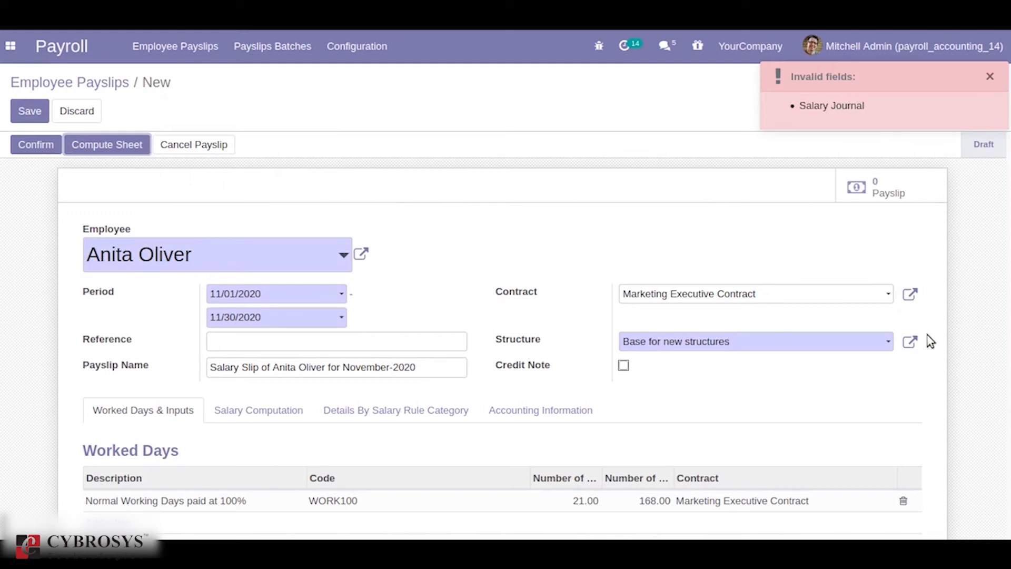
mouse_move(858, 268)
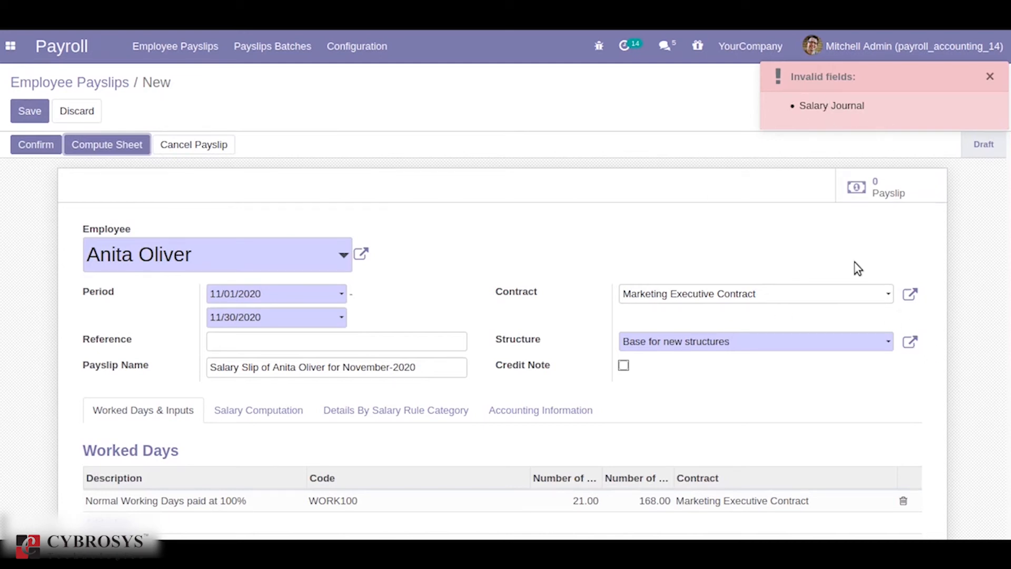
Step: Choose a salary journal for the payslip and recompute the sheet
click(540, 410)
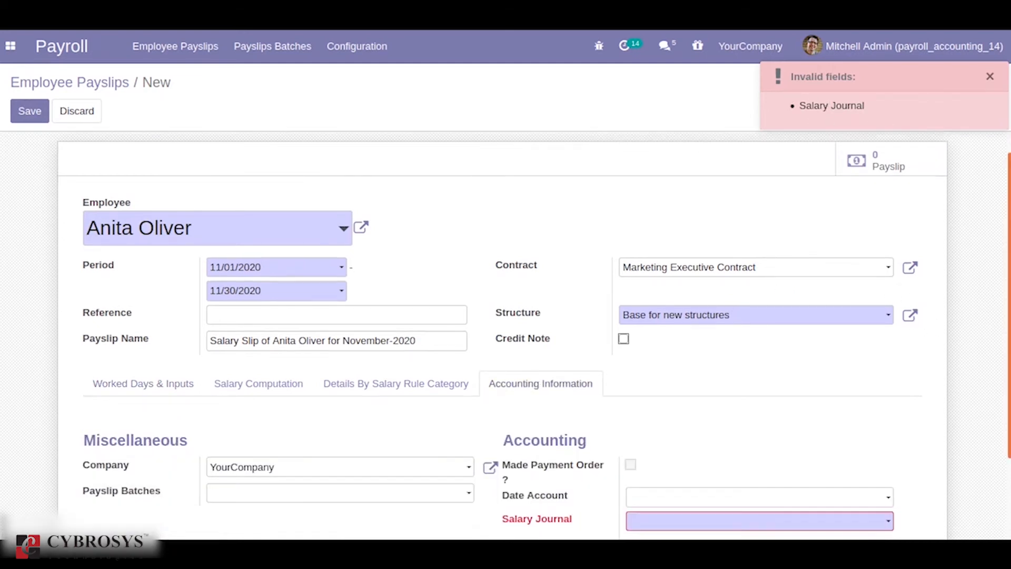
click(758, 521)
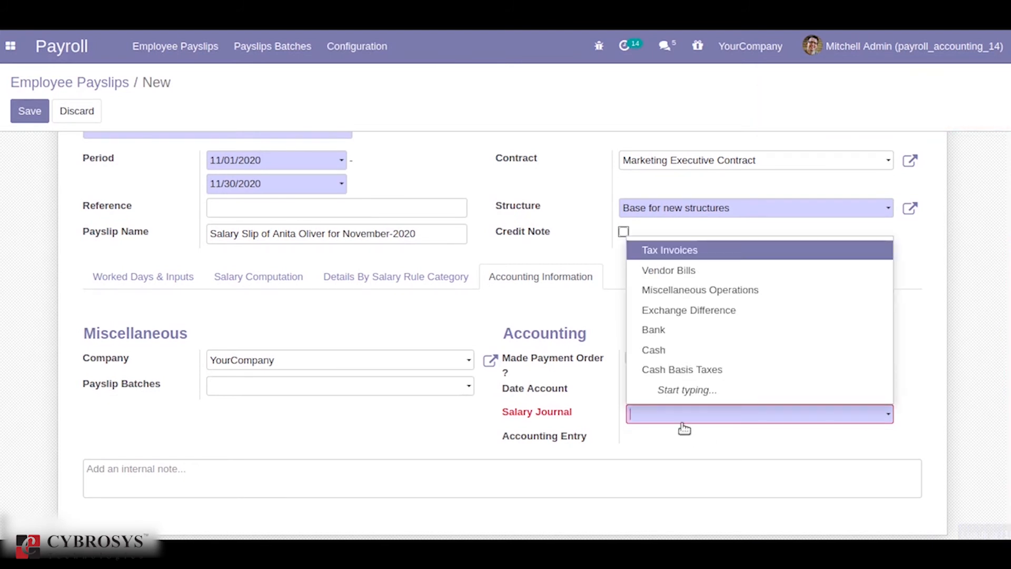
click(700, 289)
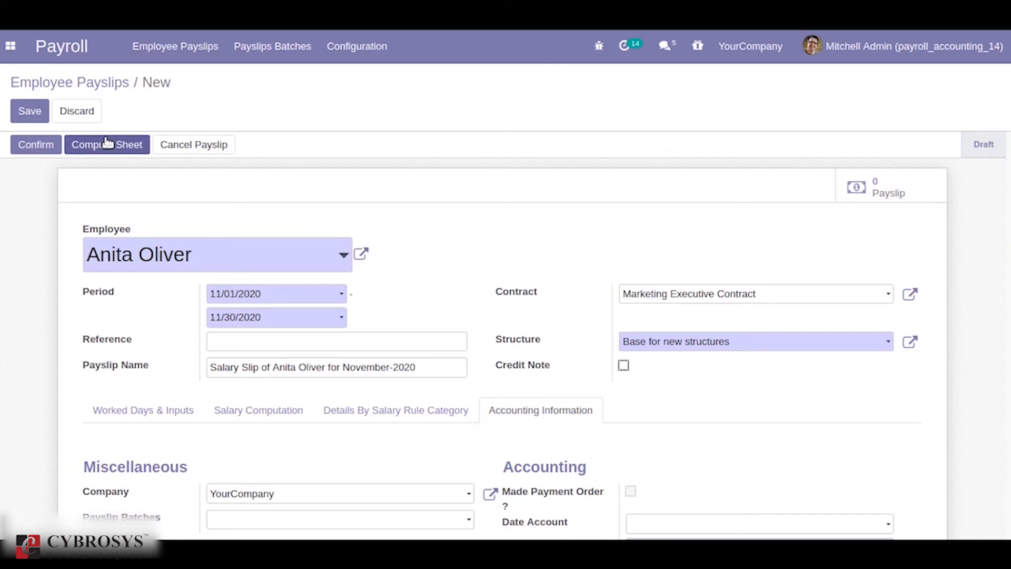
click(106, 145)
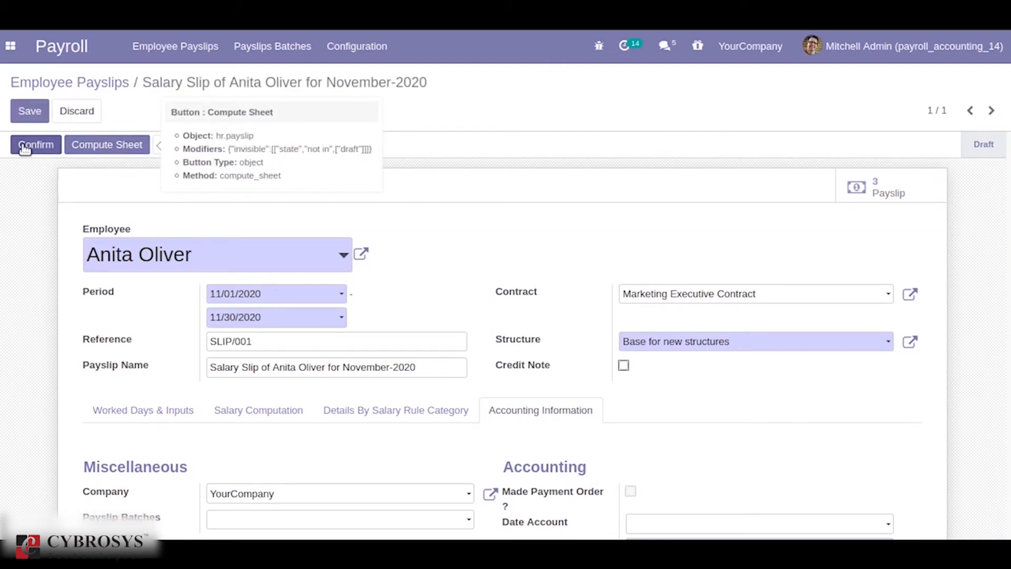
Step: Confirm payslip SLIP/001 and view its posted entry MISC/2020/11/0001
click(35, 145)
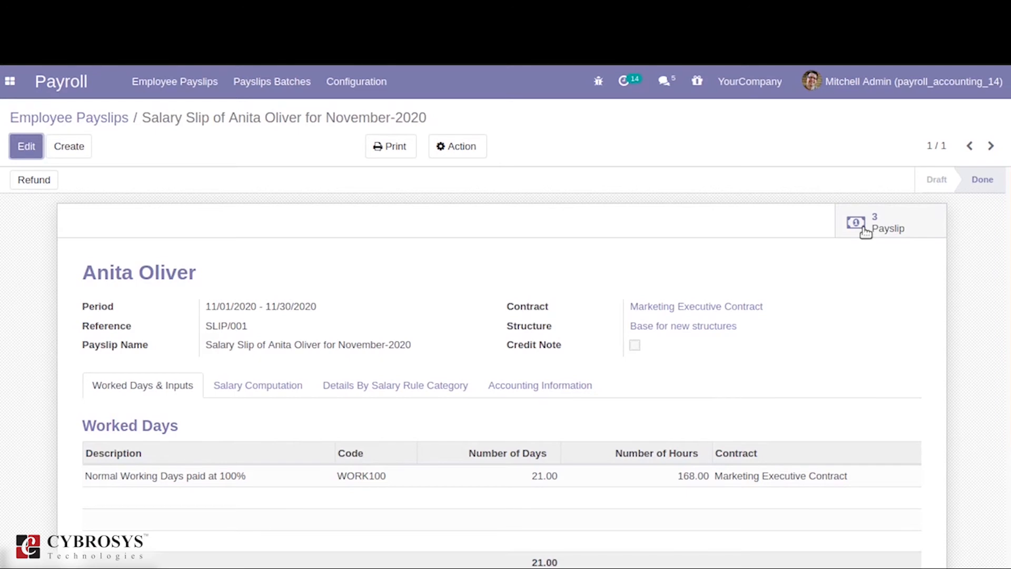
click(876, 223)
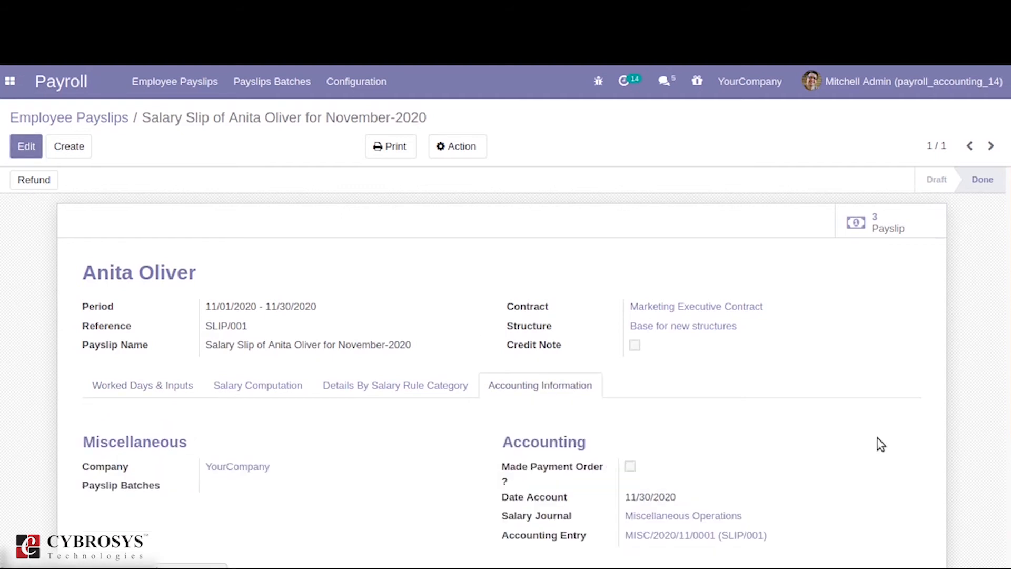
mouse_move(540, 538)
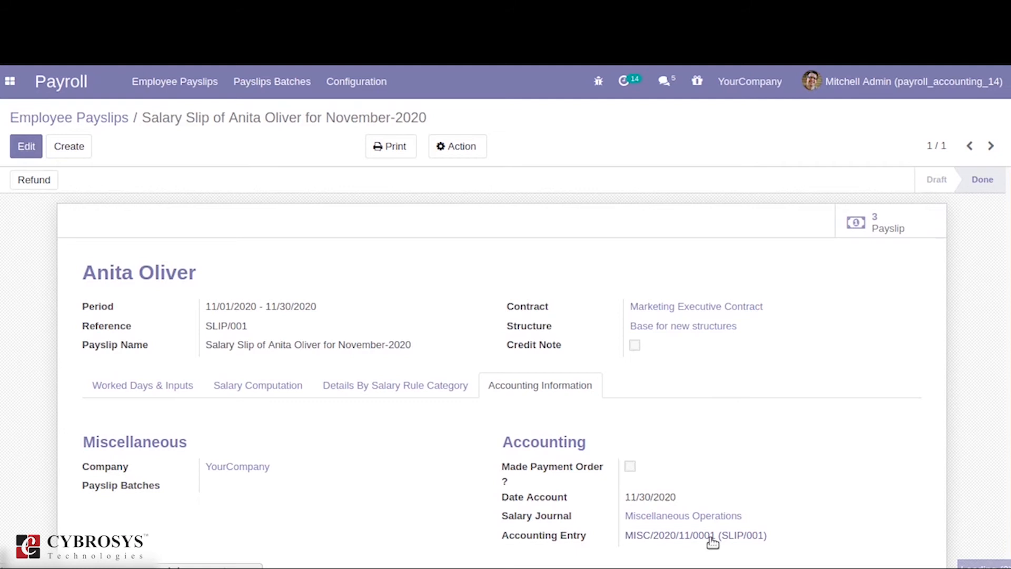
click(696, 535)
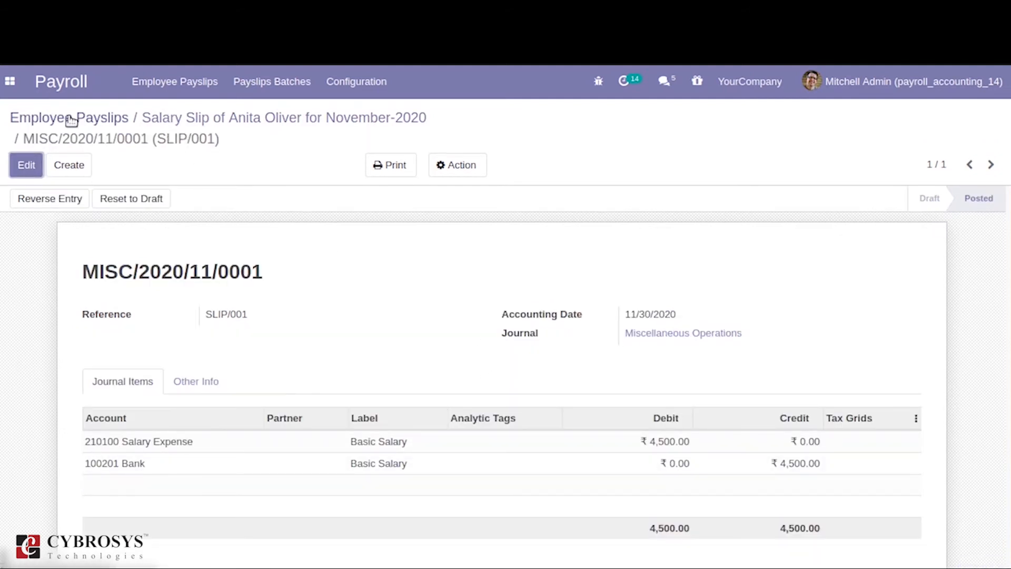
Step: Check that SLIP/001 is Done, then go to the empty Payslips Batches list
click(69, 117)
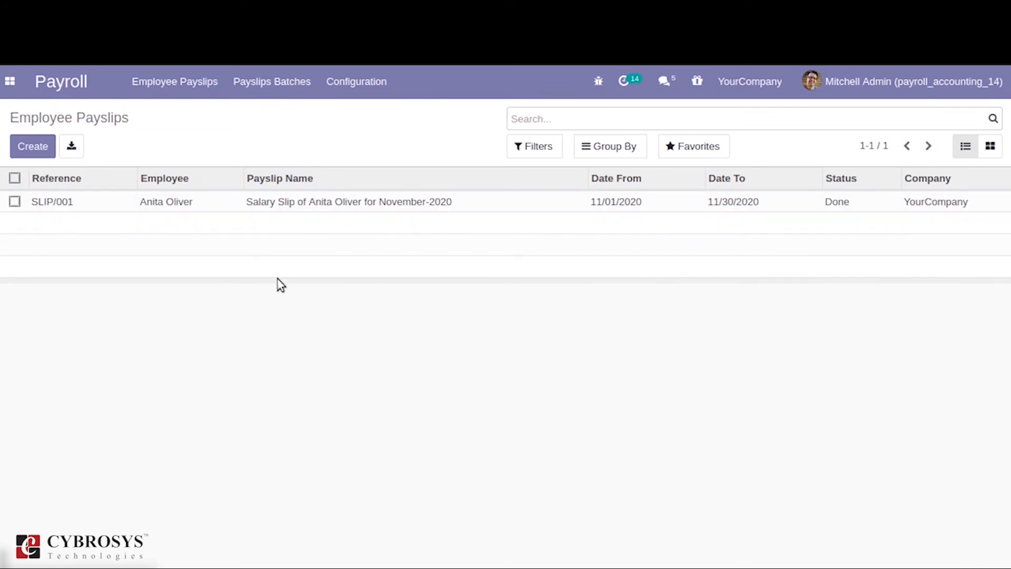
mouse_move(298, 109)
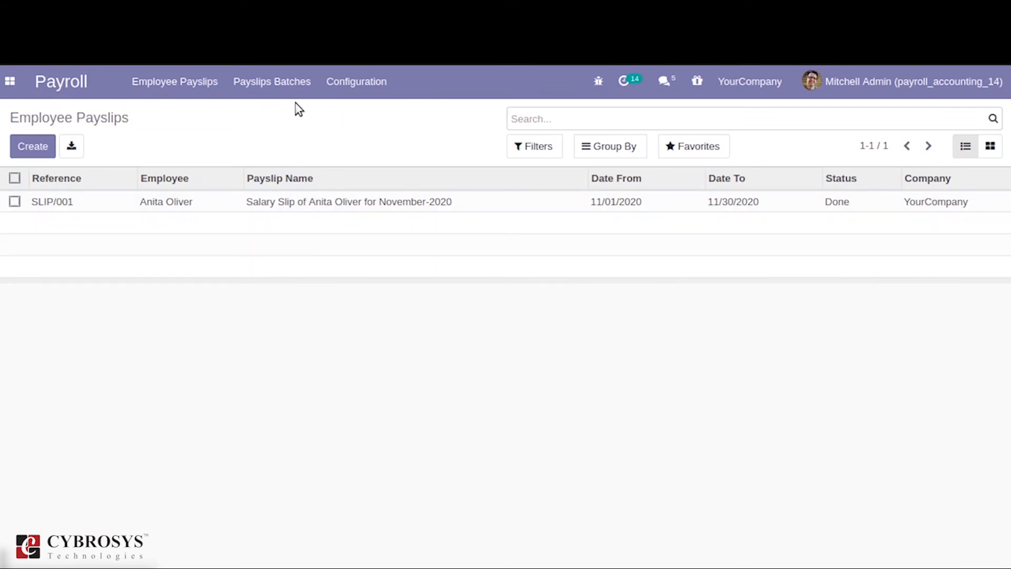
click(272, 81)
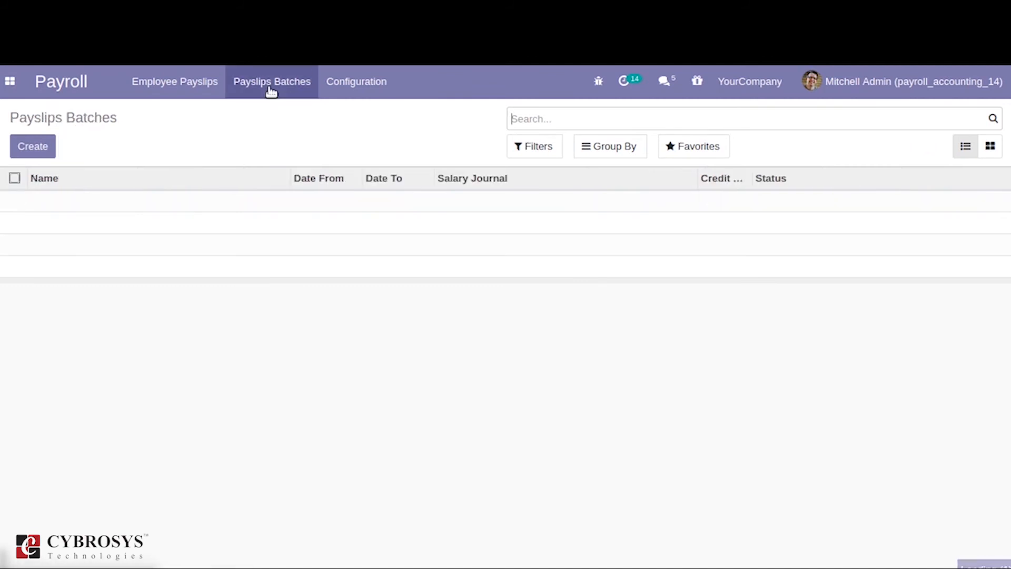
Step: Create a November 2020 payslip batch named 'Batch 1' and launch the Generate Payslips wizard
click(32, 145)
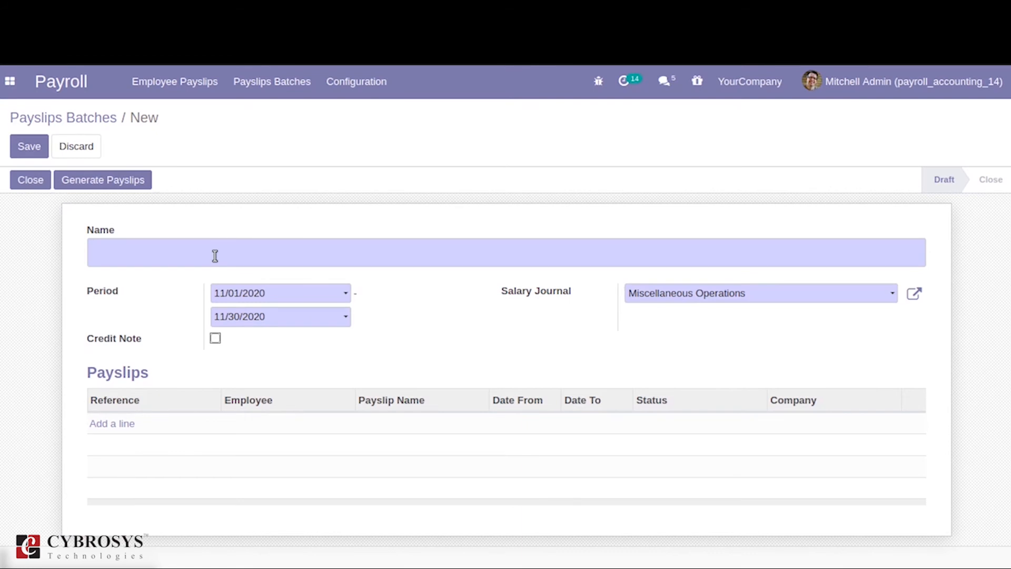
text(Bat)
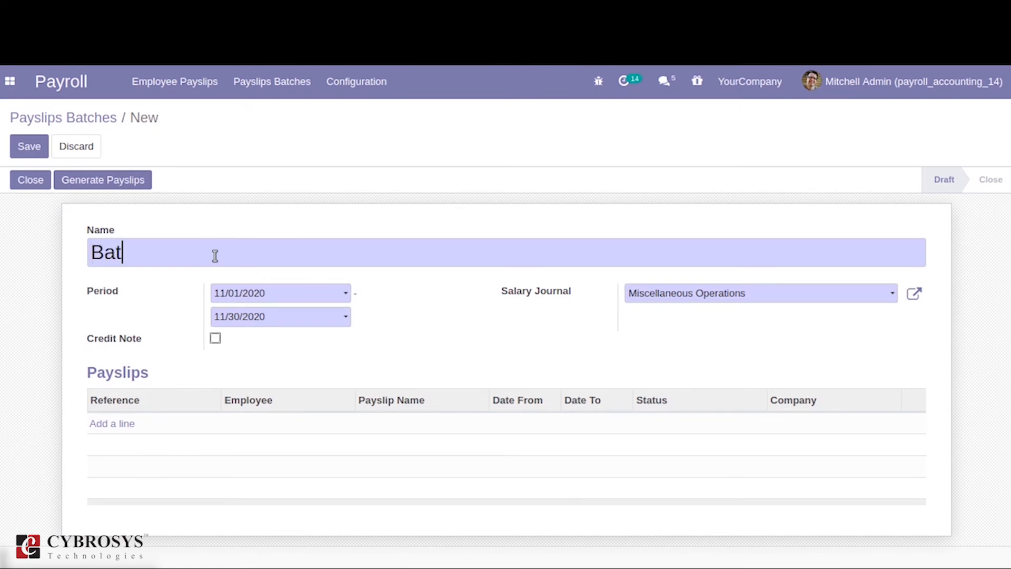
text(ch 1)
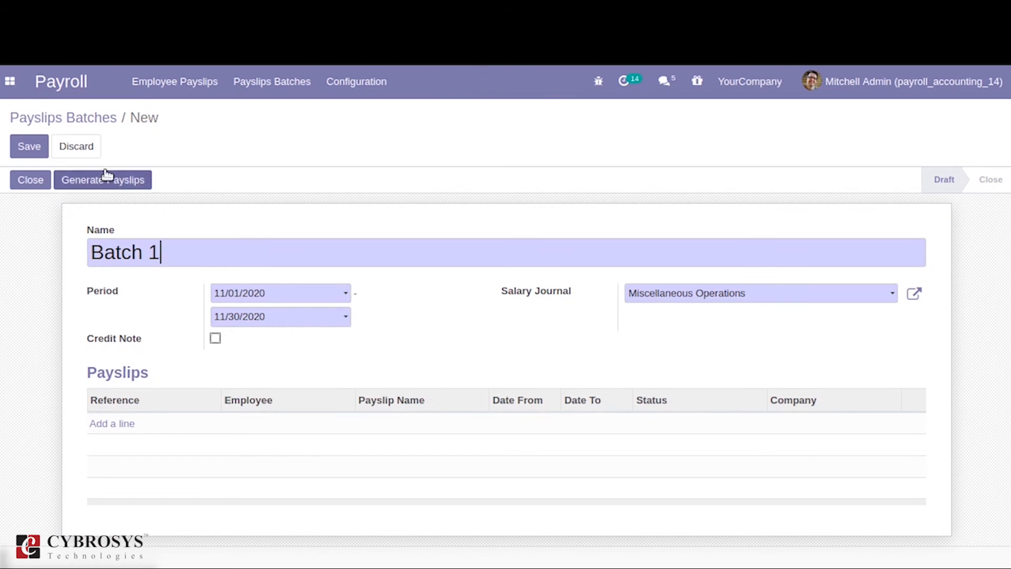
click(103, 180)
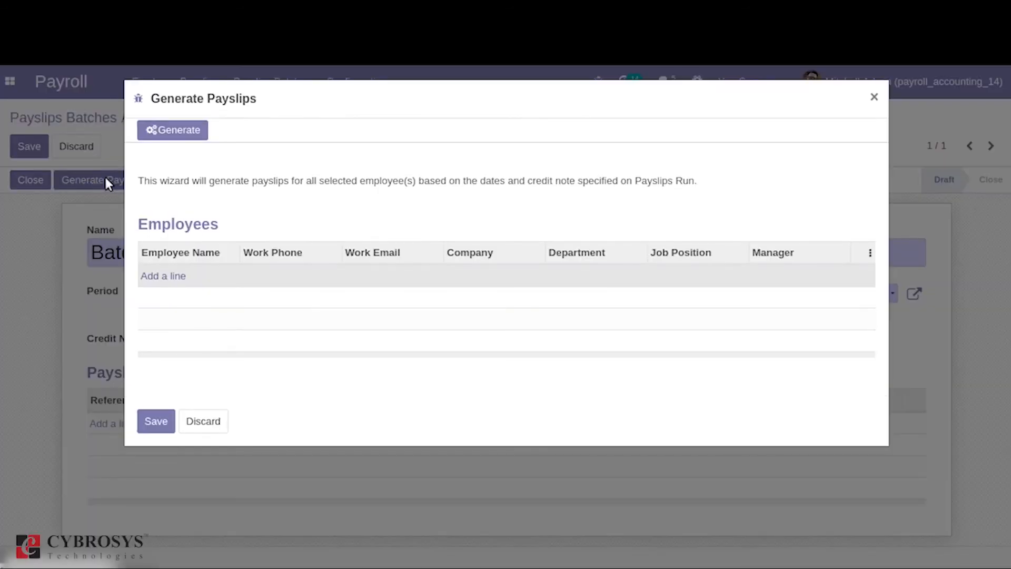
Step: Add Abigail Peterson and Beth Evans to the wizard and generate draft payslips SLIP/002 and SLIP/003
click(163, 275)
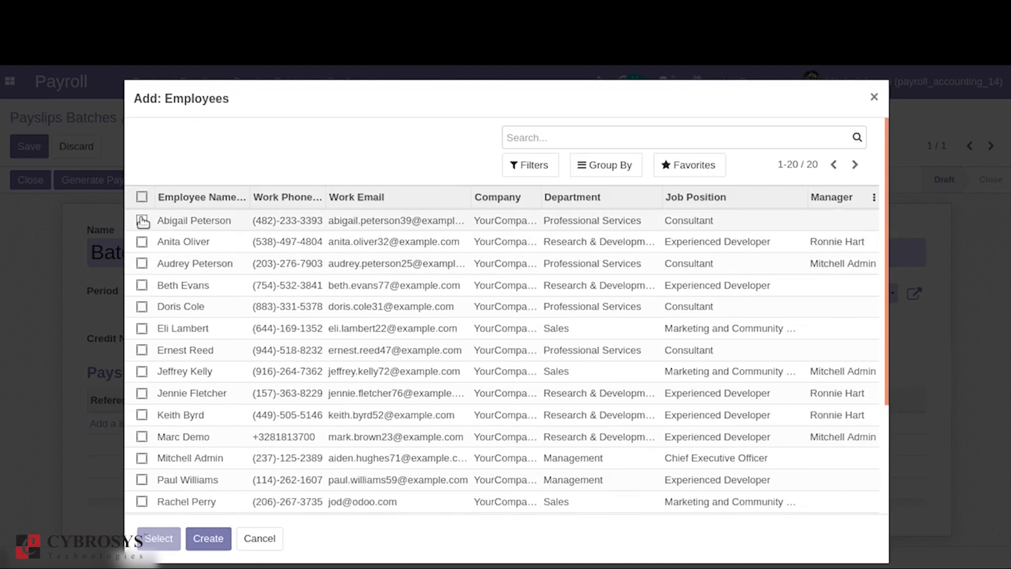
click(141, 221)
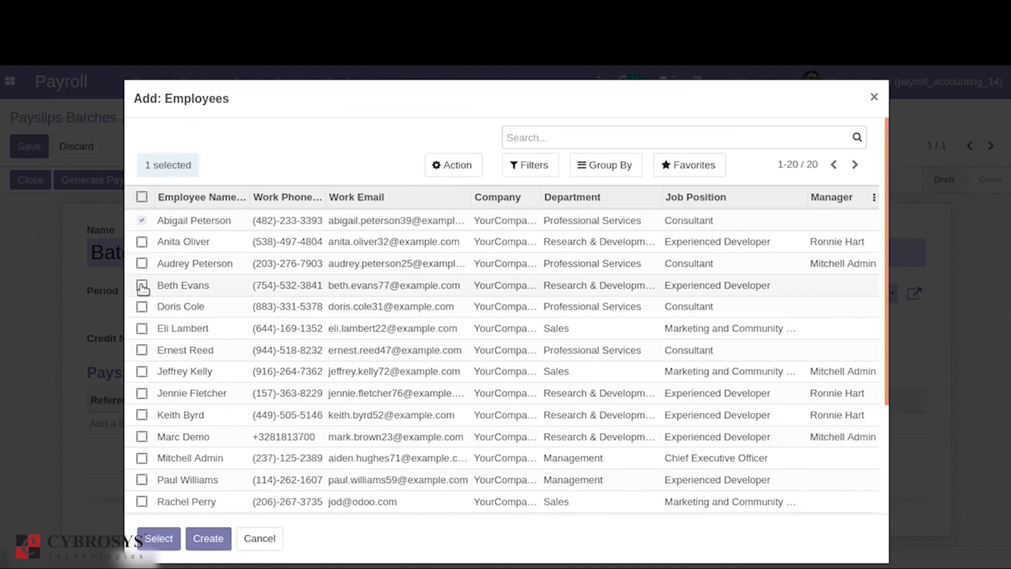
click(142, 285)
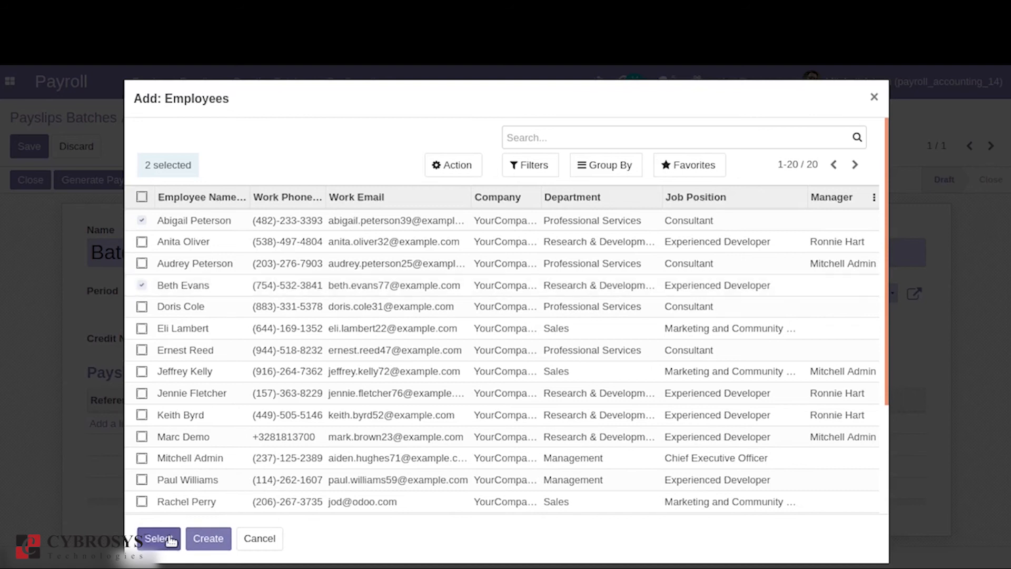
click(158, 538)
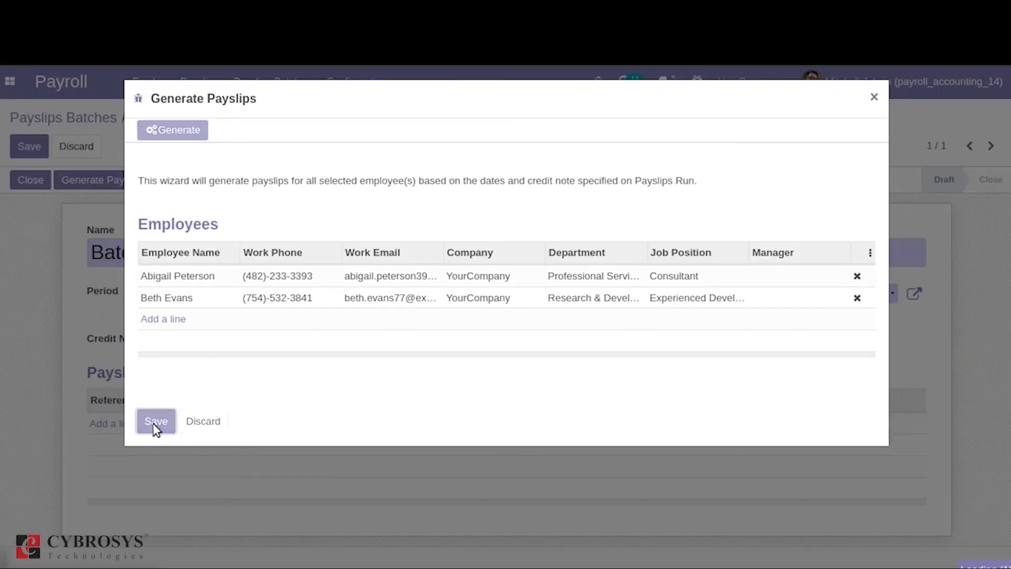
click(155, 421)
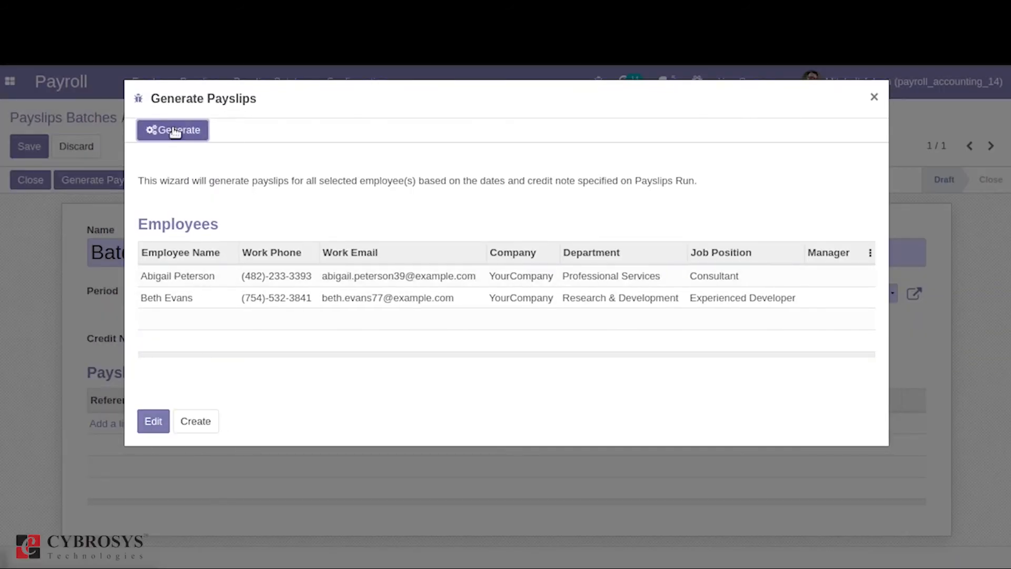
click(173, 130)
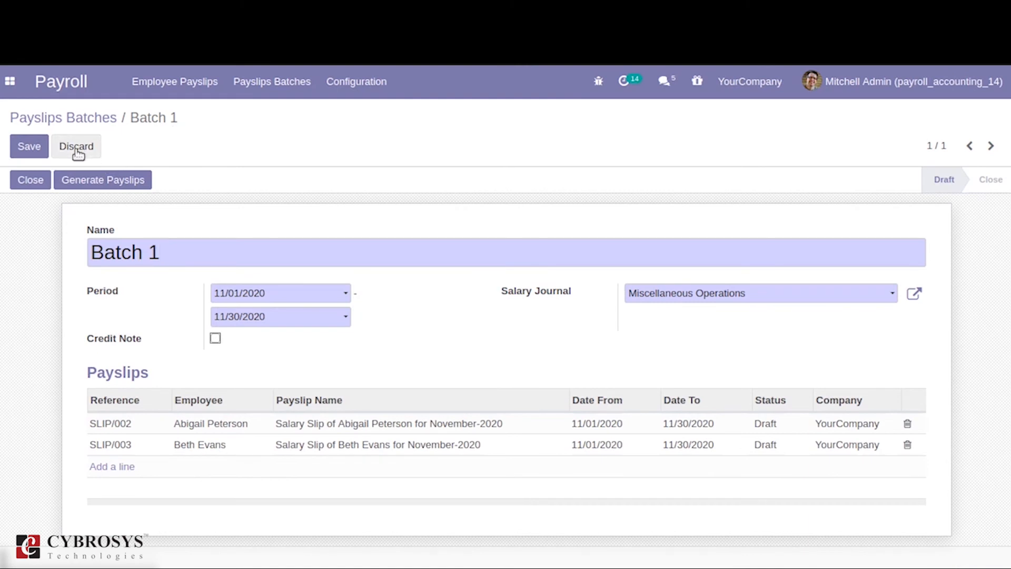
Step: View the payslip list with SLIP/001 Done and SLIP/002, SLIP/003 in Draft
click(74, 146)
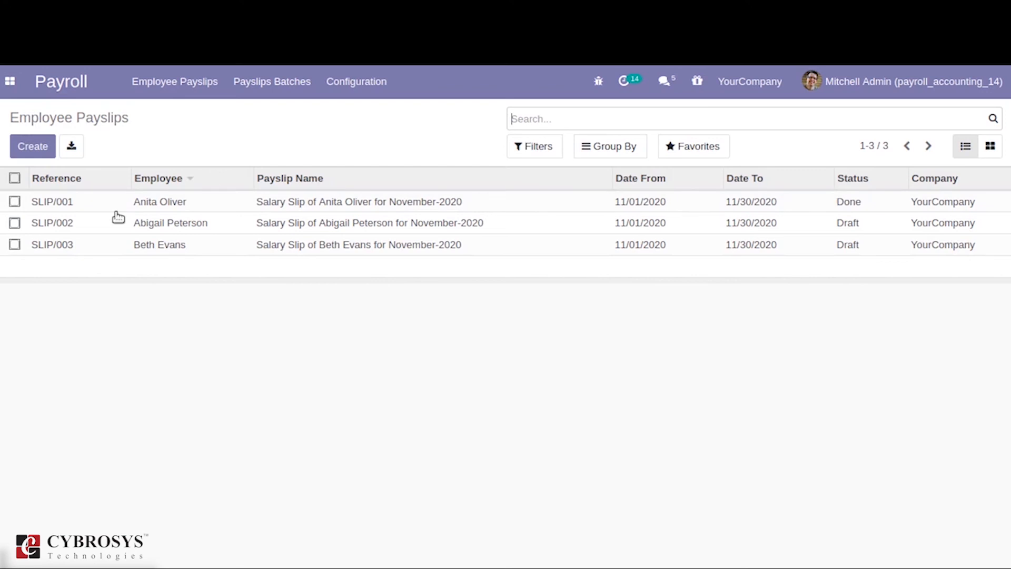
mouse_move(164, 223)
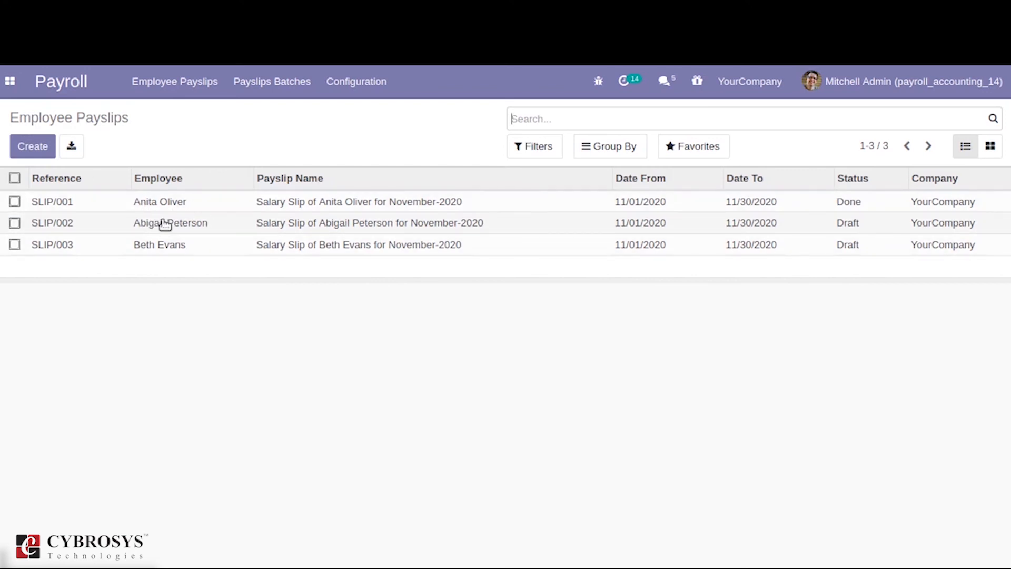
click(158, 178)
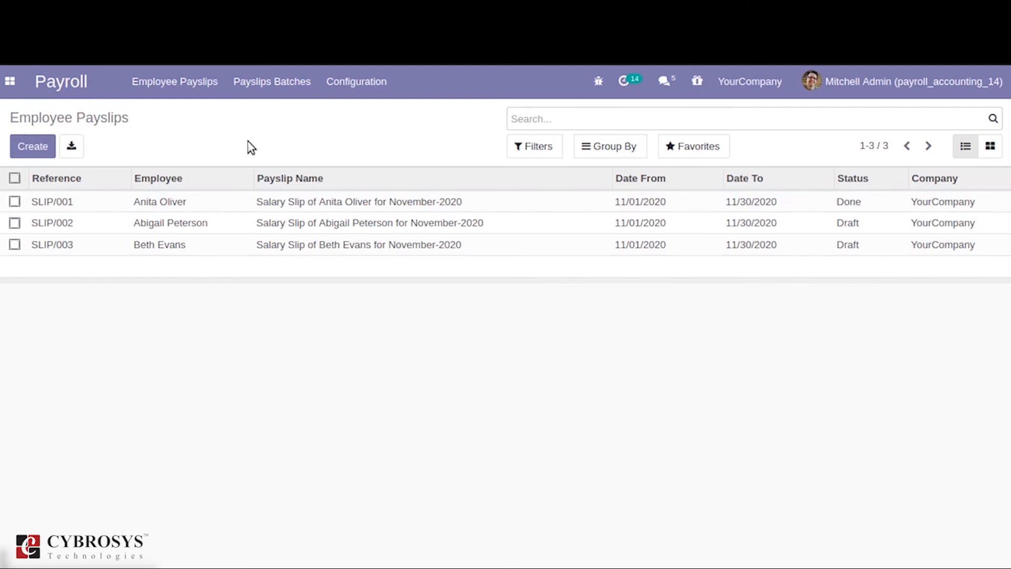
click(10, 81)
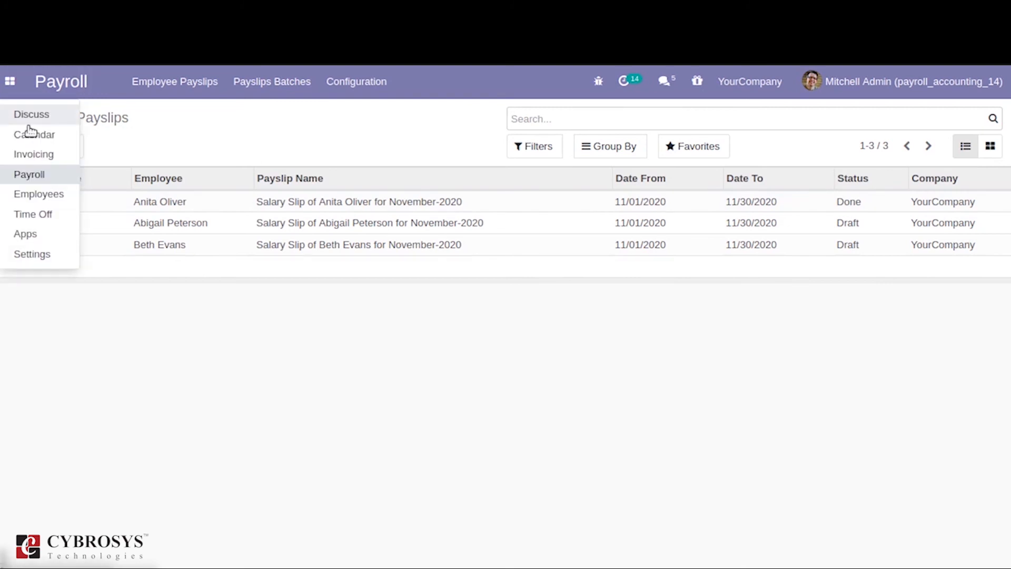
Step: From the Employees app, view Abigail Peterson's payslips through her employee record's Payslips button
click(38, 193)
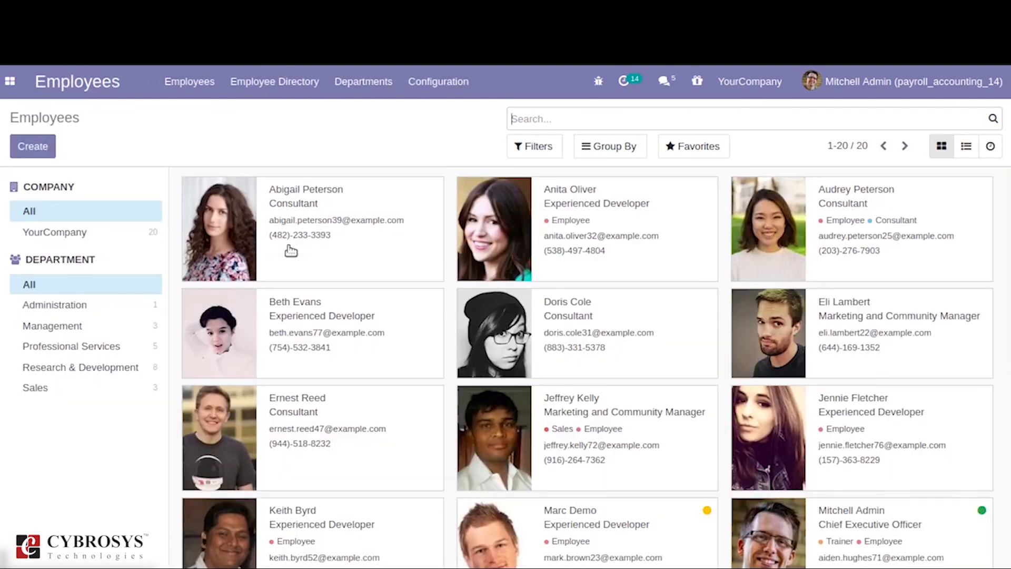
click(306, 189)
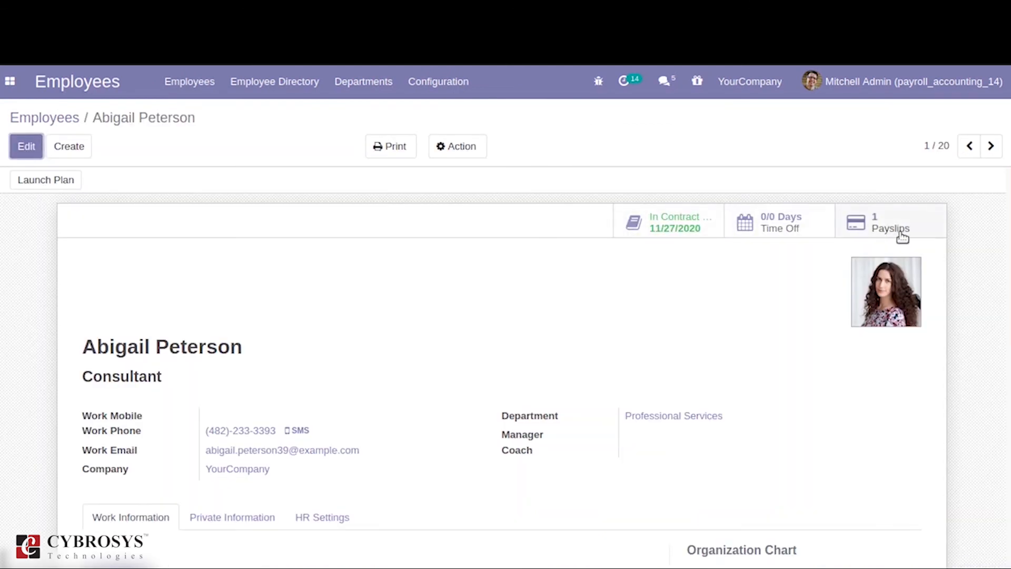
click(890, 222)
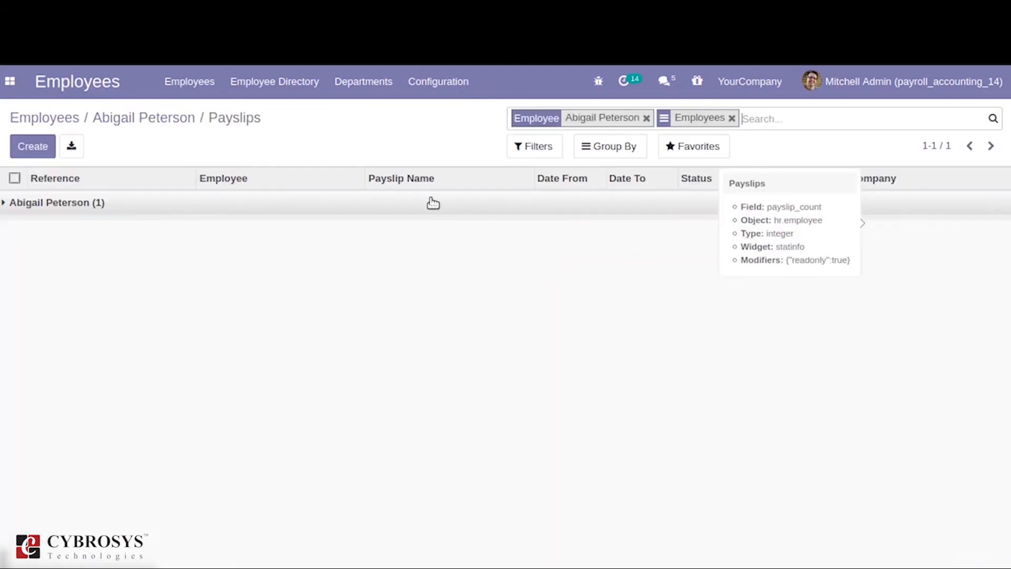